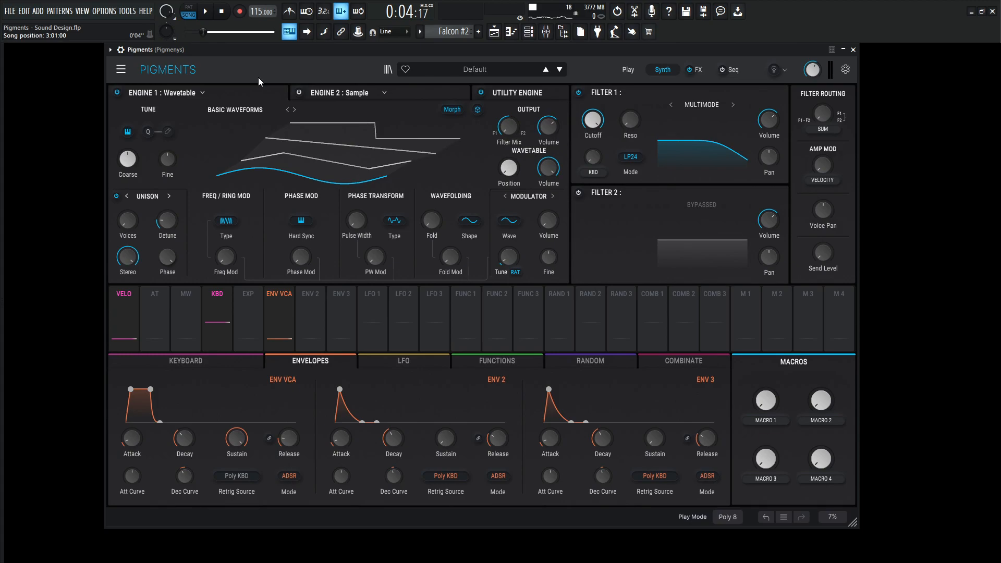
Turn Engine 1 into a sample engine and load Horror Bows from the Other category.
left_click(163, 92)
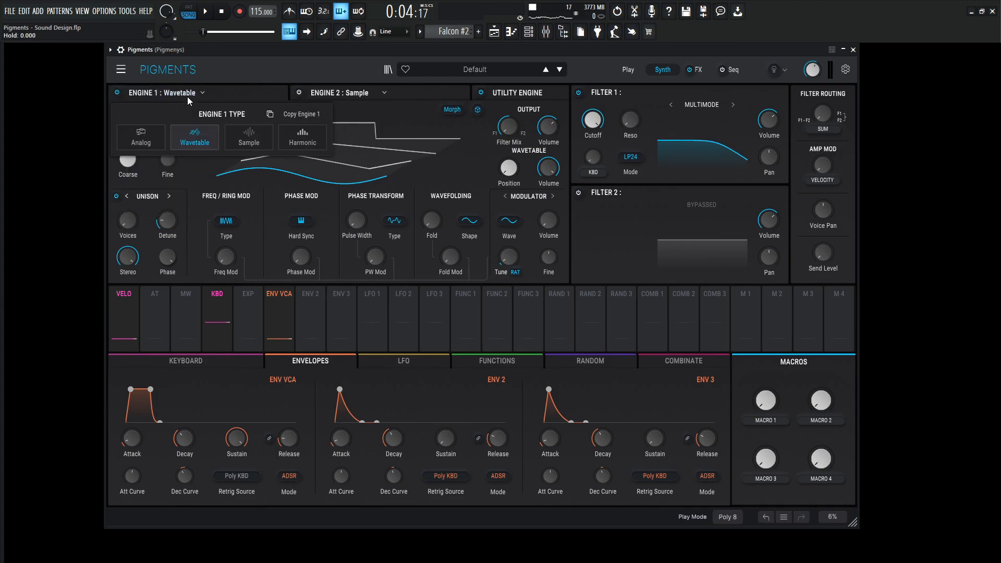
left_click(248, 142)
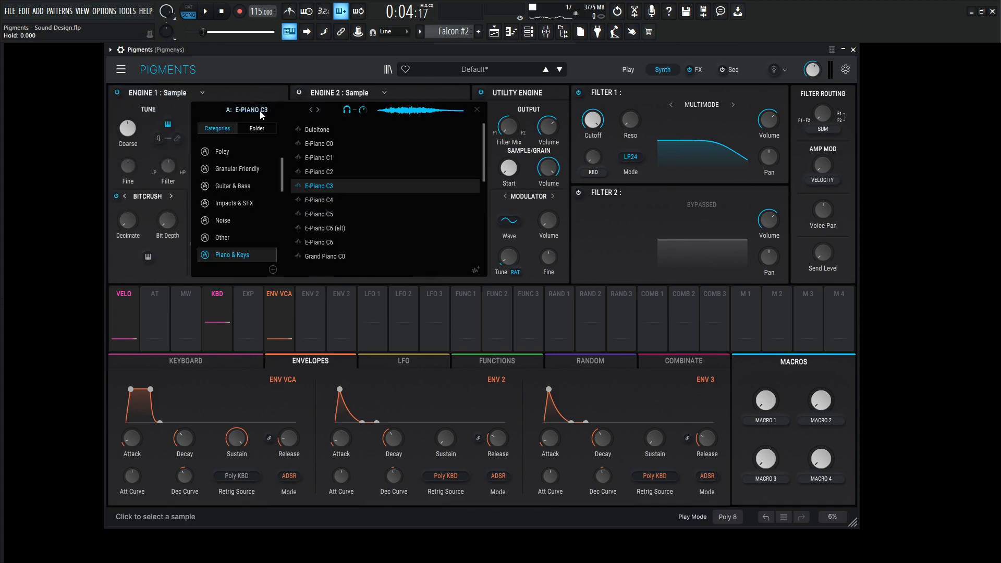
left_click(223, 238)
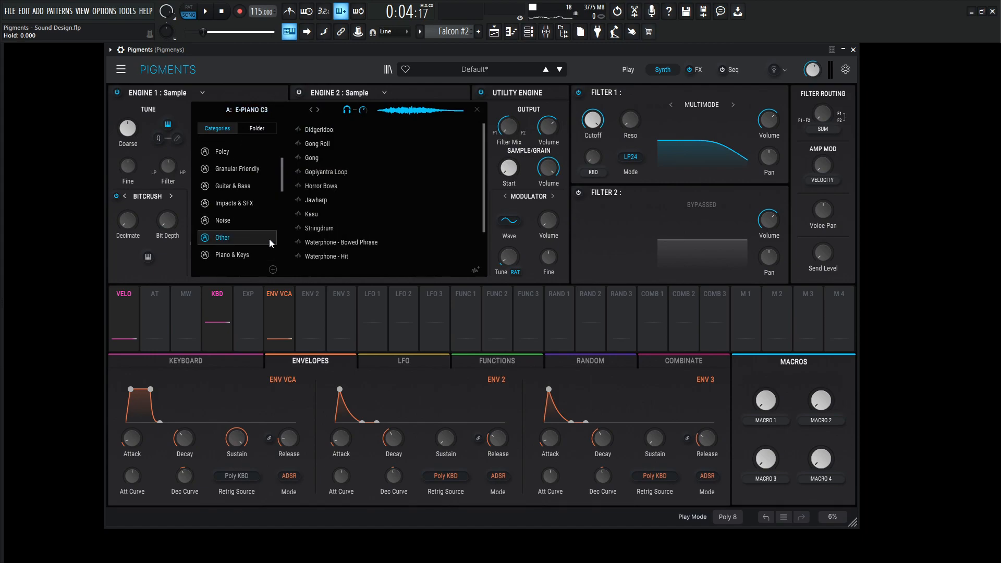
left_click(321, 186)
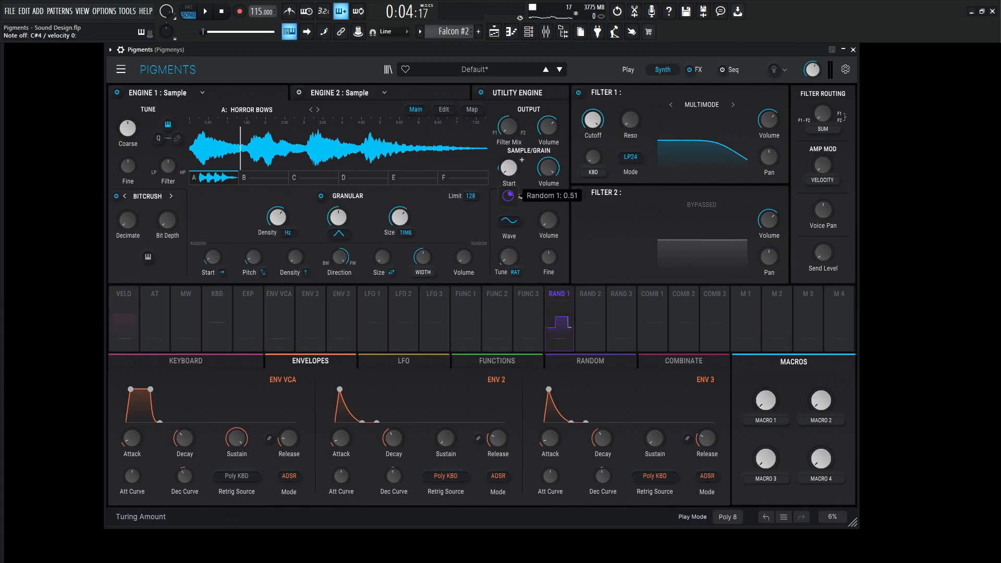
Modulate Engine 1's grain start with Random 1 and tune it to -10 semitones.
left_click_drag(509, 167, 511, 153)
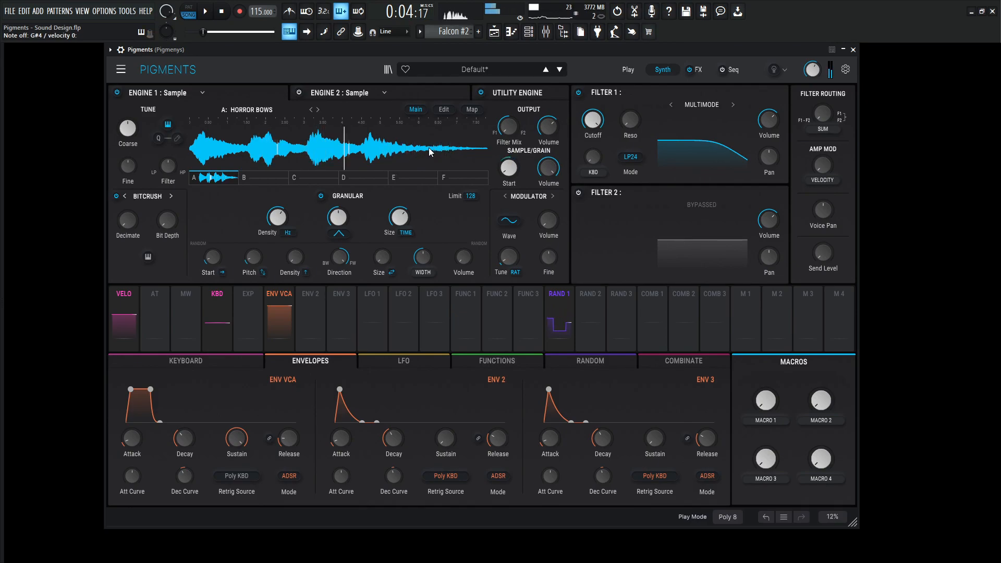
mouse_move(126, 126)
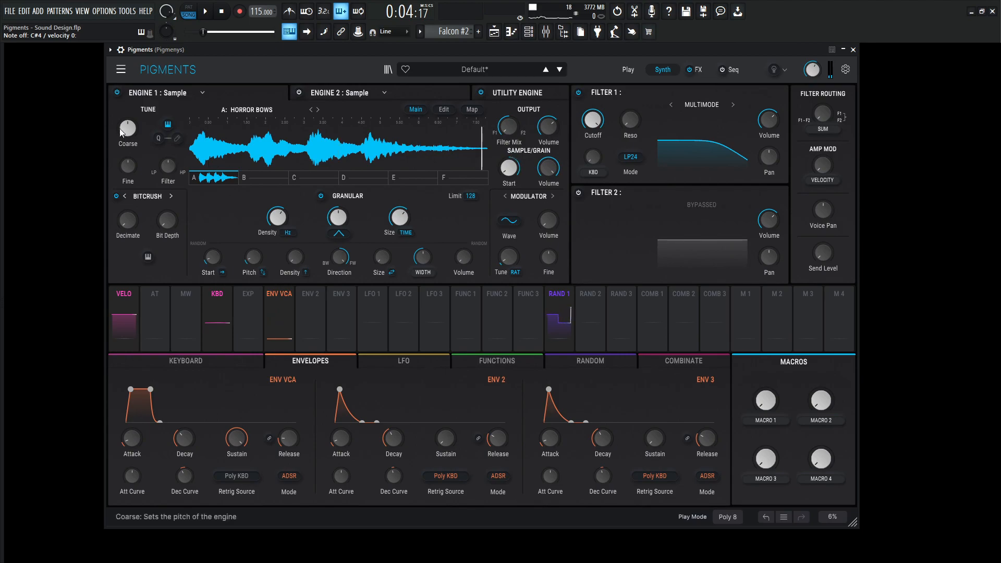
left_click_drag(128, 126, 127, 147)
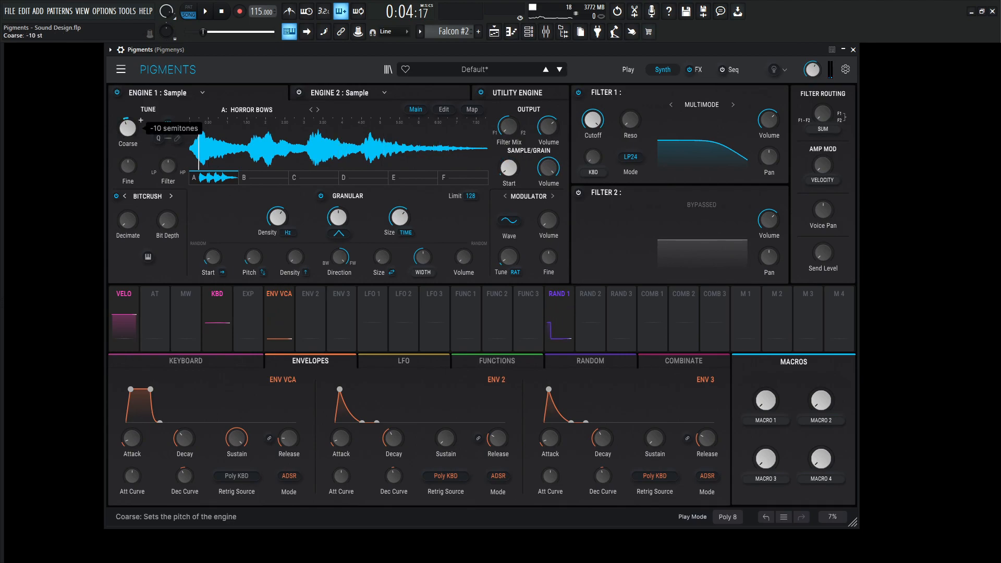
left_click_drag(127, 126, 127, 137)
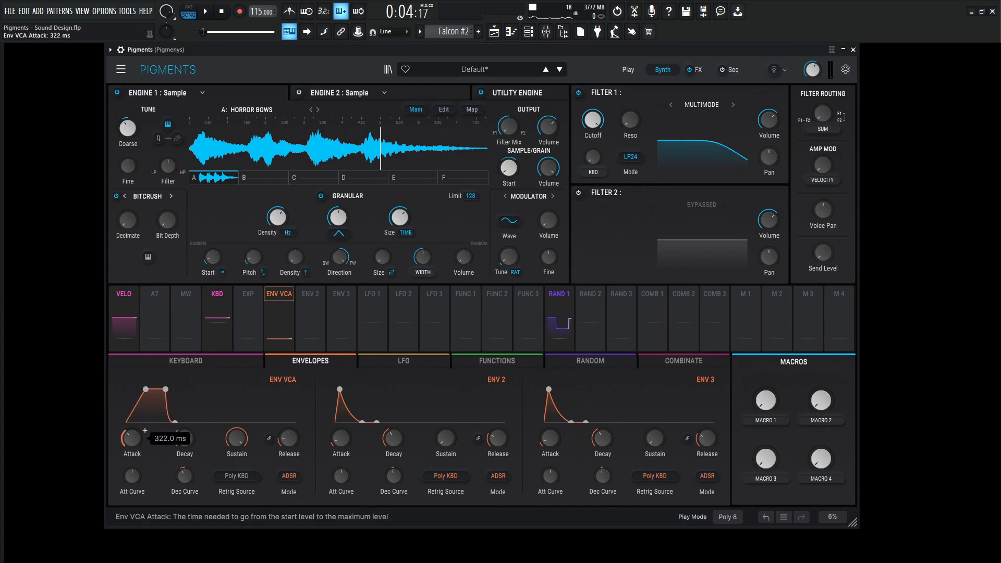
Lengthen the amp envelope attack to about 322 ms and adjust Engine 1's unison knobs.
left_click_drag(288, 439, 288, 428)
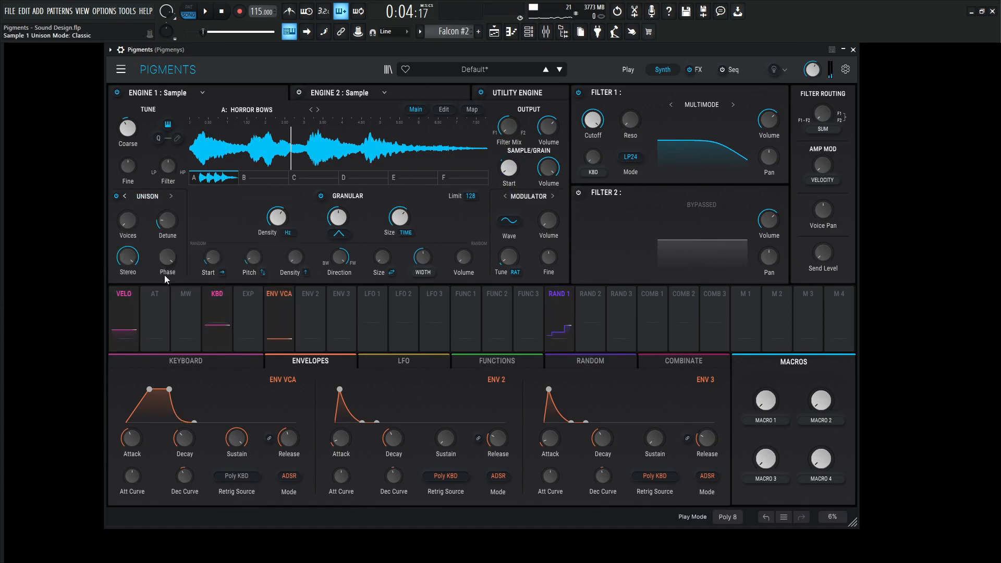
left_click_drag(127, 220, 126, 205)
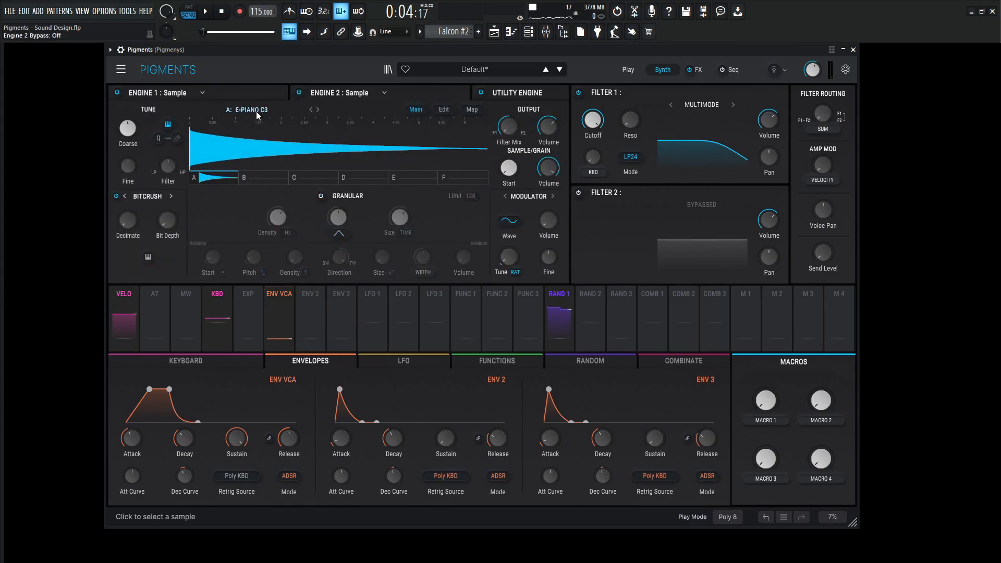
Load Choir - Angelic into Engine 2, tune it up 11 semitones and lower its volume.
left_click(250, 110)
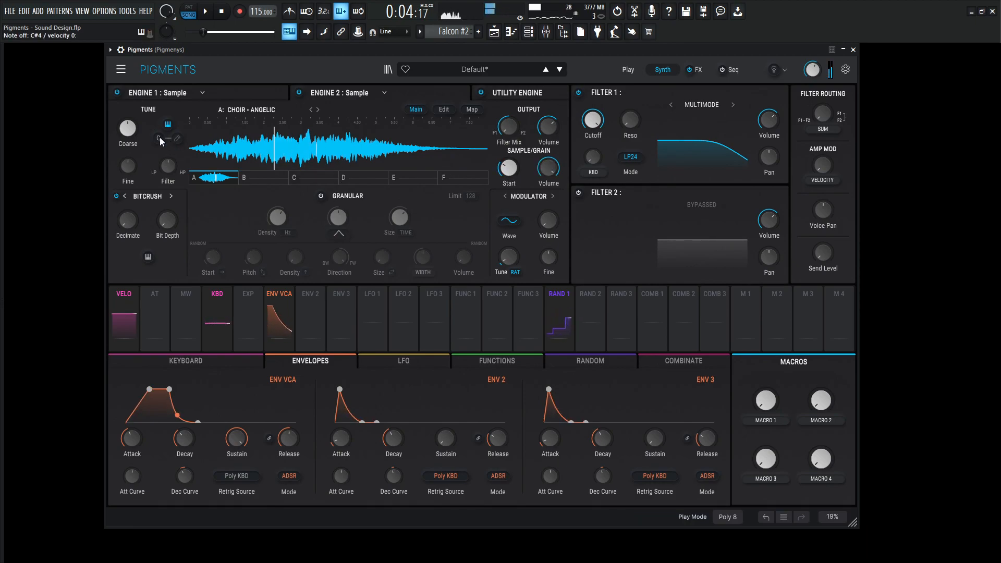
left_click_drag(127, 129, 127, 115)
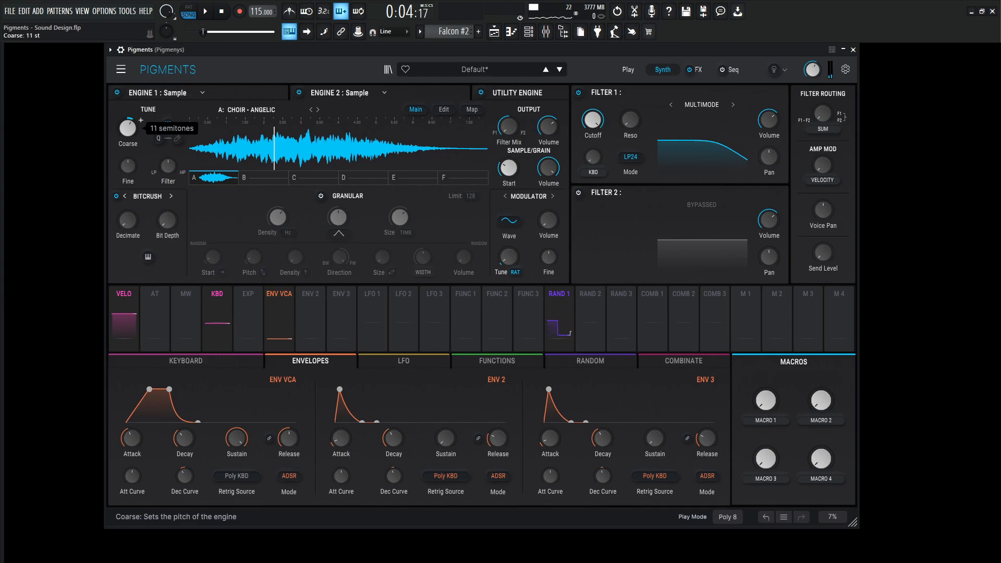
left_click_drag(126, 128, 126, 121)
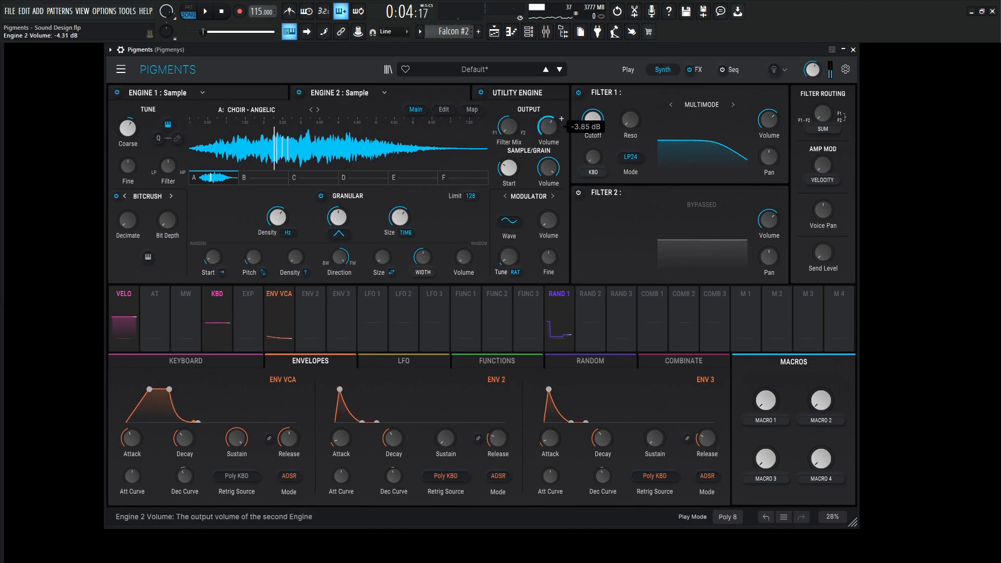
left_click_drag(549, 128, 548, 147)
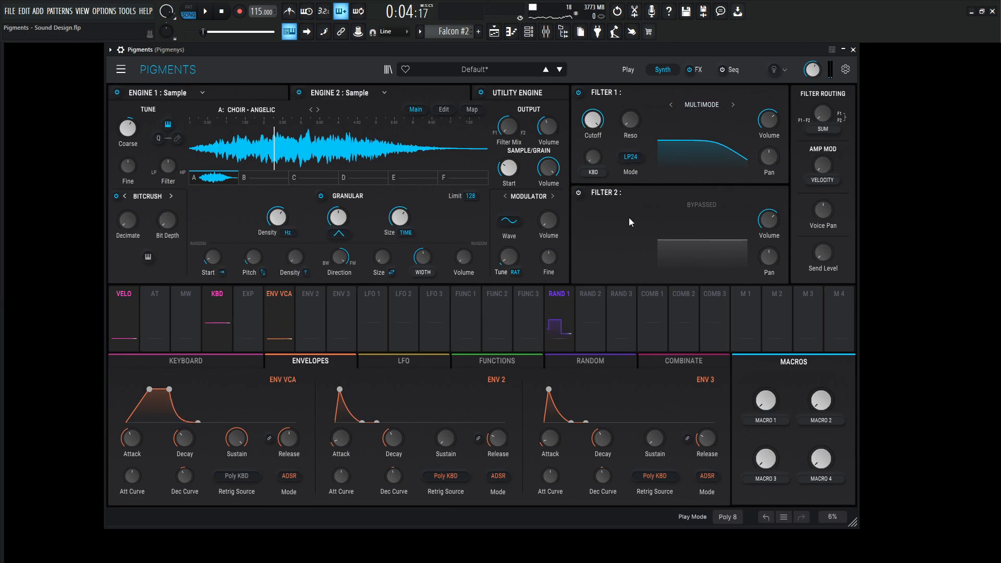
Enable Filter 2 in HP12 mode and adjust its cutoff frequency.
left_click(580, 193)
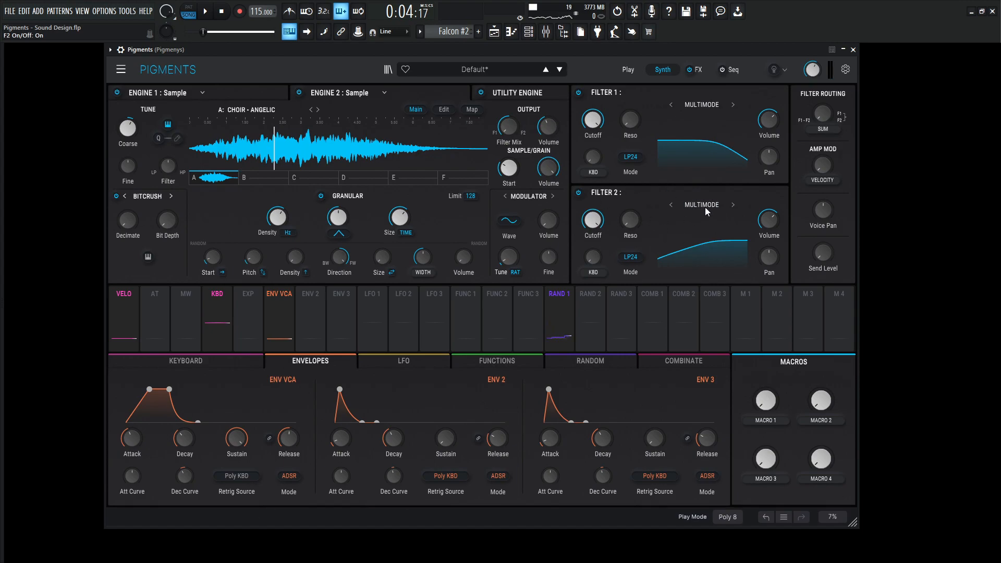
left_click(631, 257)
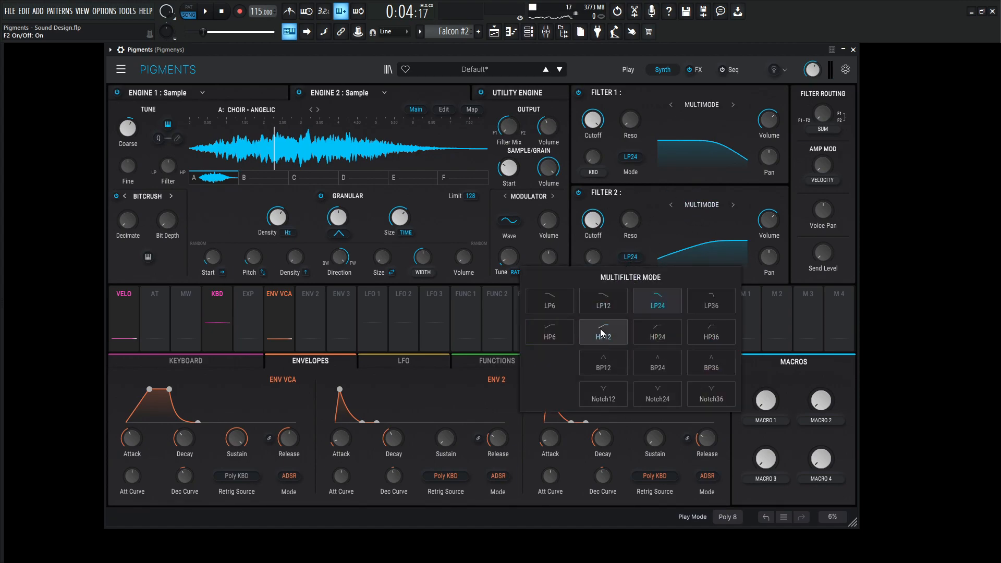
left_click(602, 332)
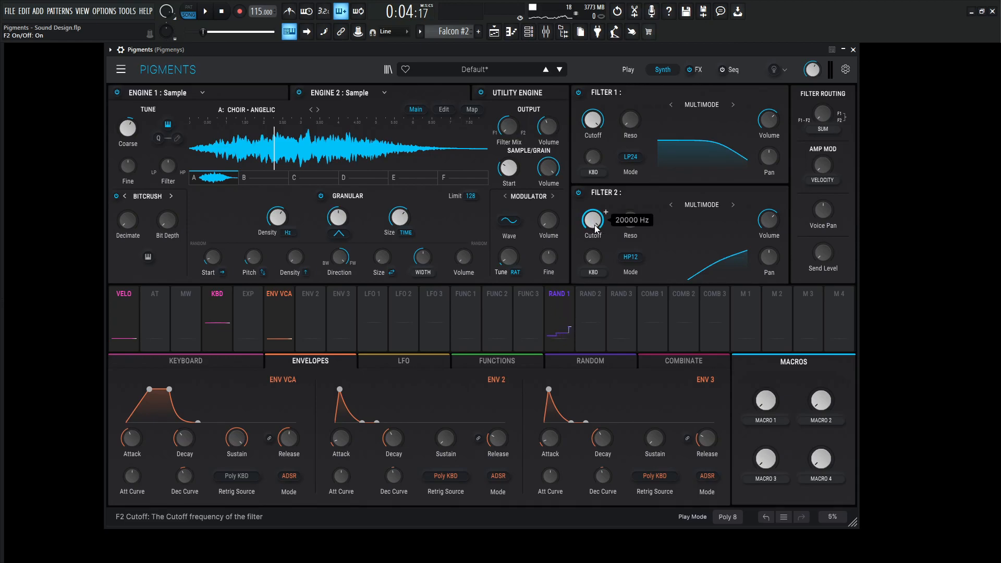
left_click_drag(592, 222, 593, 268)
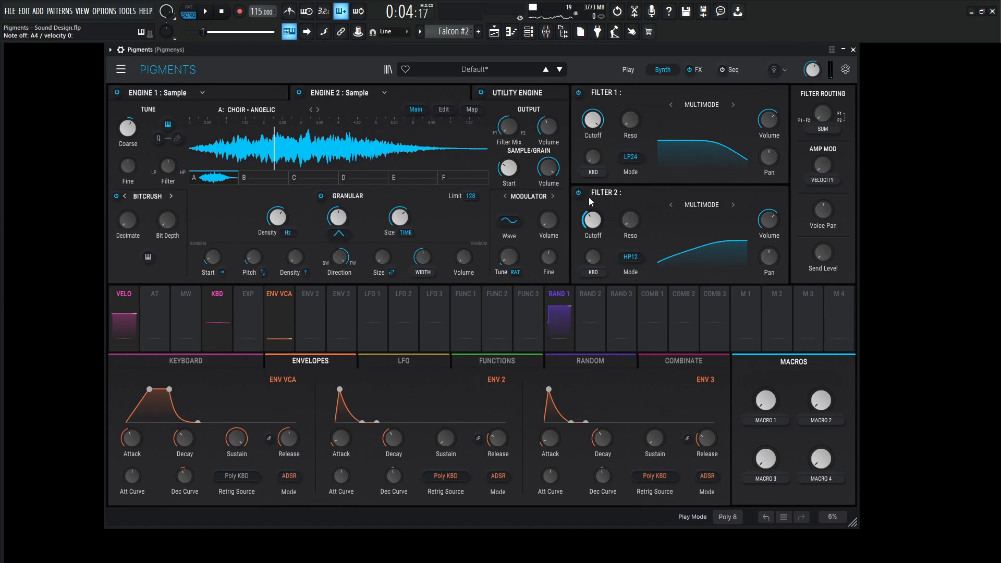
left_click_drag(592, 220, 592, 211)
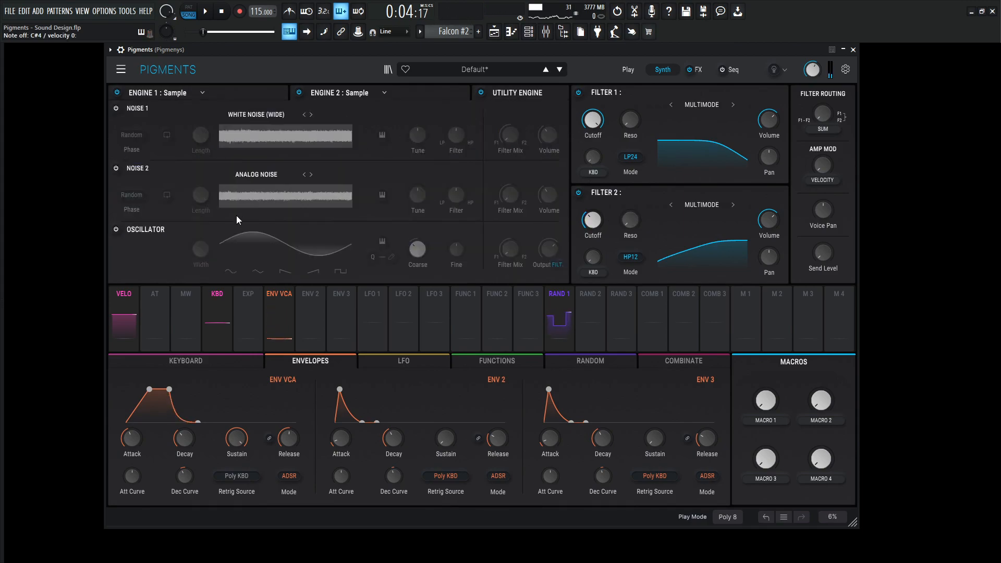
Enable the utility oscillator, route it Direct Out, and set its volume near -13 dB.
left_click(544, 264)
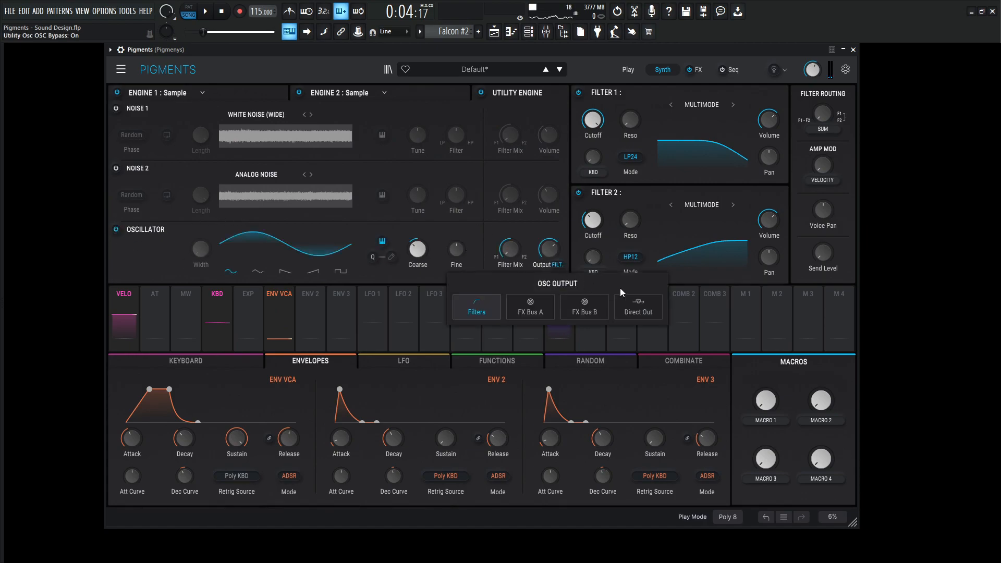
left_click(637, 313)
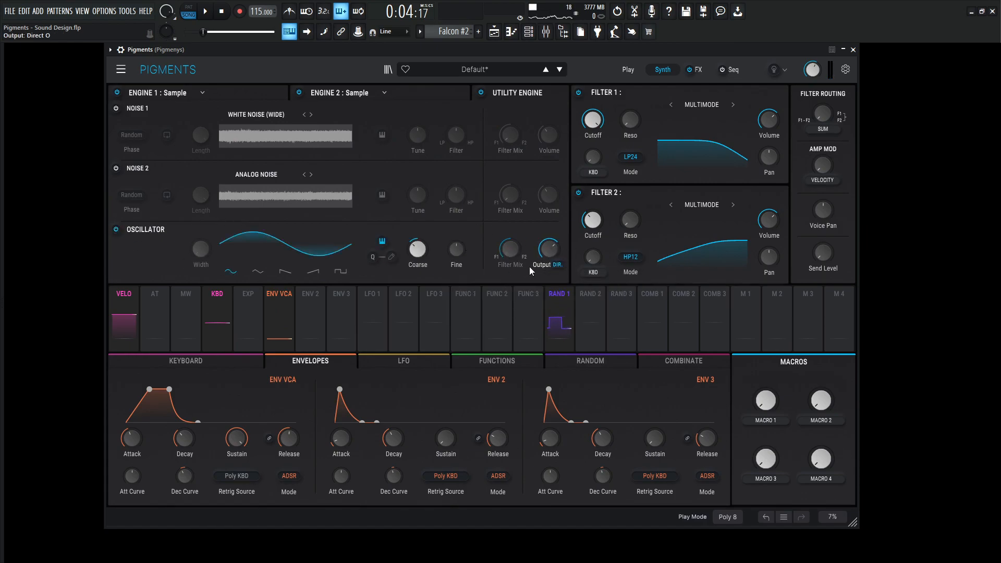
left_click_drag(549, 249, 548, 256)
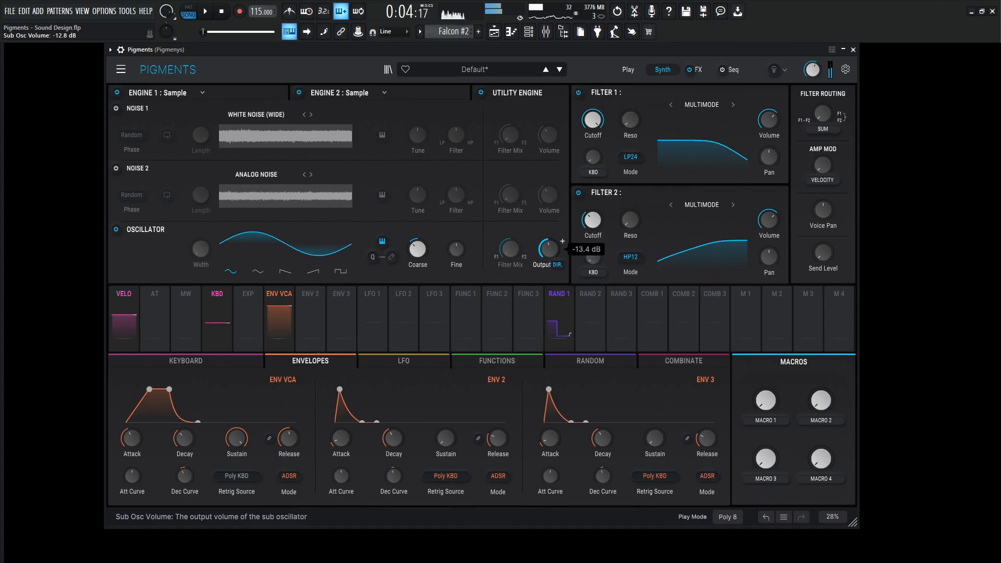
left_click_drag(546, 251, 546, 246)
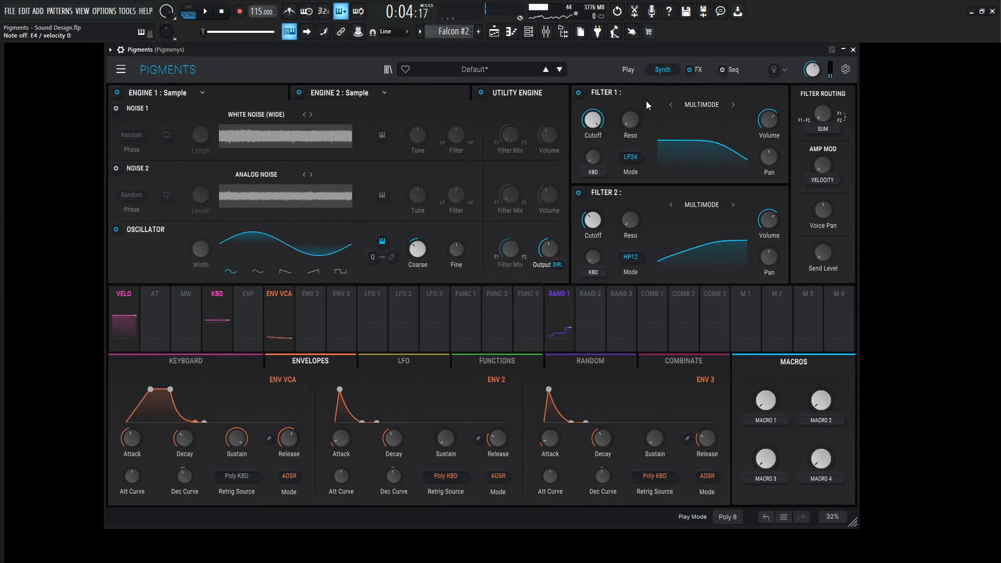
On the FX page, set delay echo and feedback, then tweak the Shimmer reverb knobs.
left_click(699, 70)
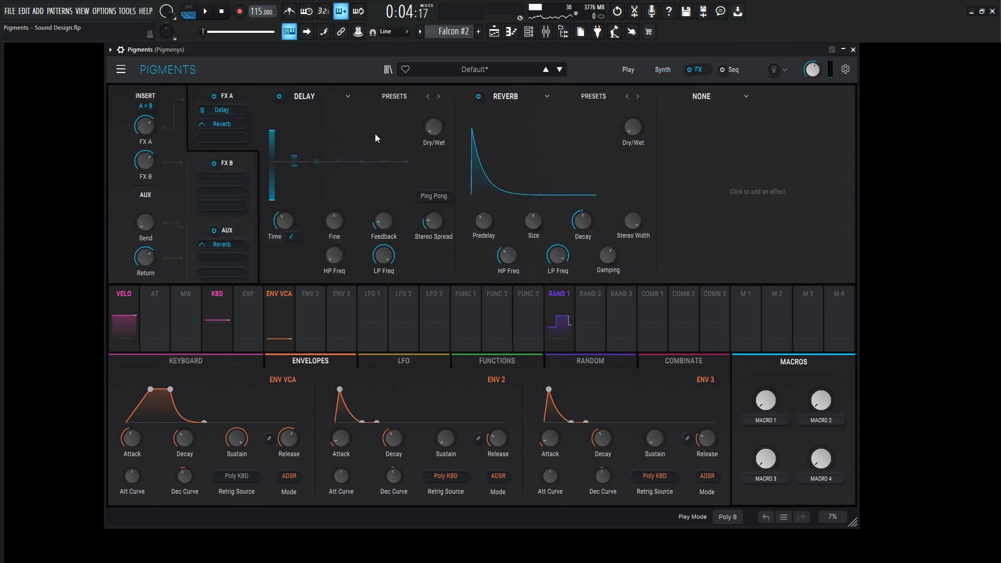
left_click_drag(433, 125, 433, 115)
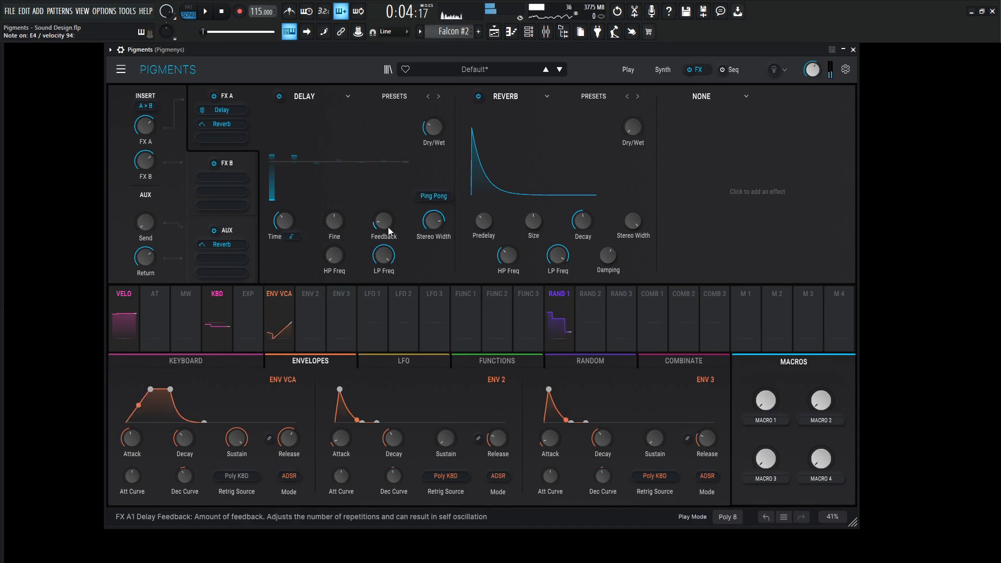
left_click_drag(384, 224, 383, 214)
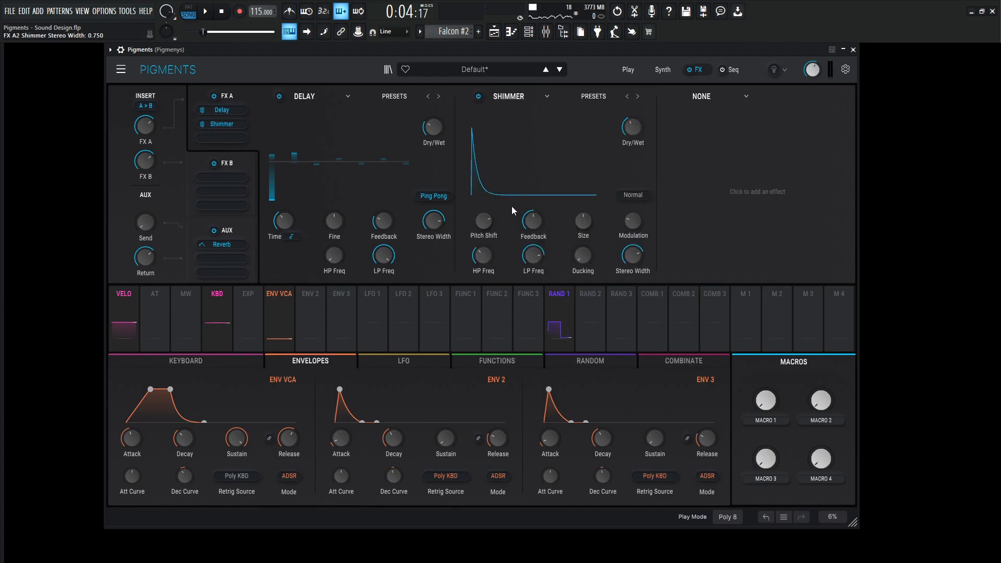
left_click_drag(483, 222, 484, 217)
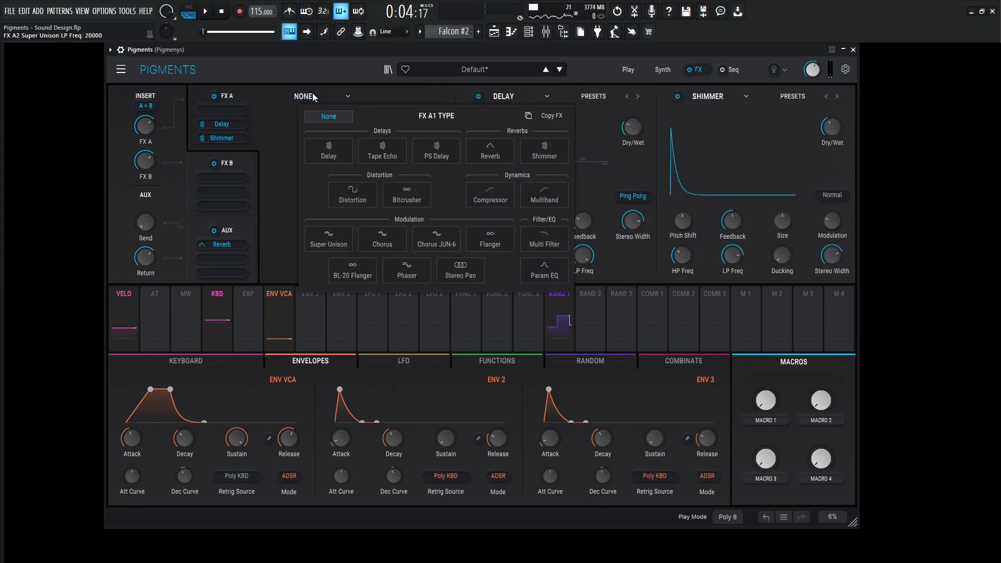
Put a Param EQ in the first FX A slot and drag a band node to shape it.
left_click(544, 270)
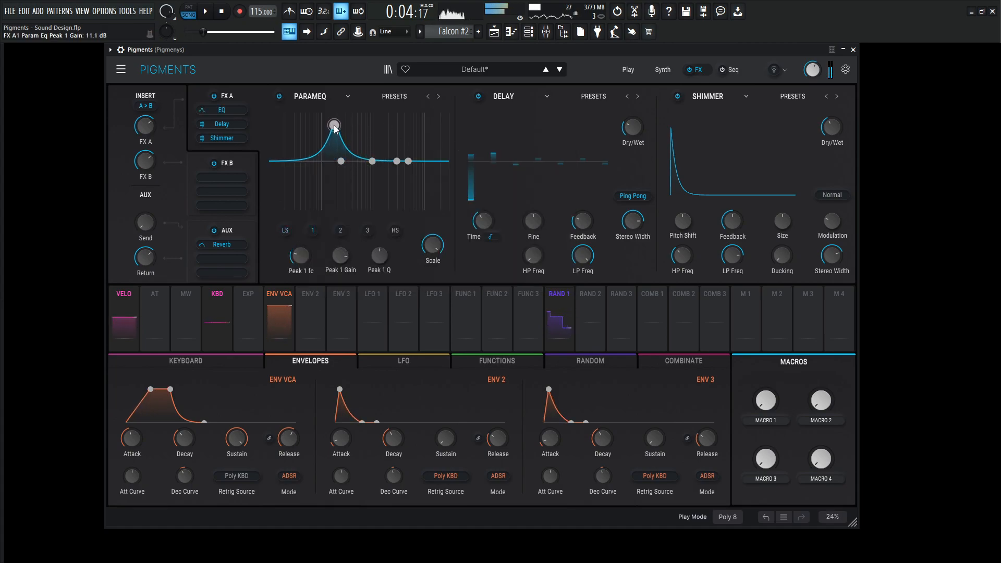
left_click_drag(334, 125, 333, 169)
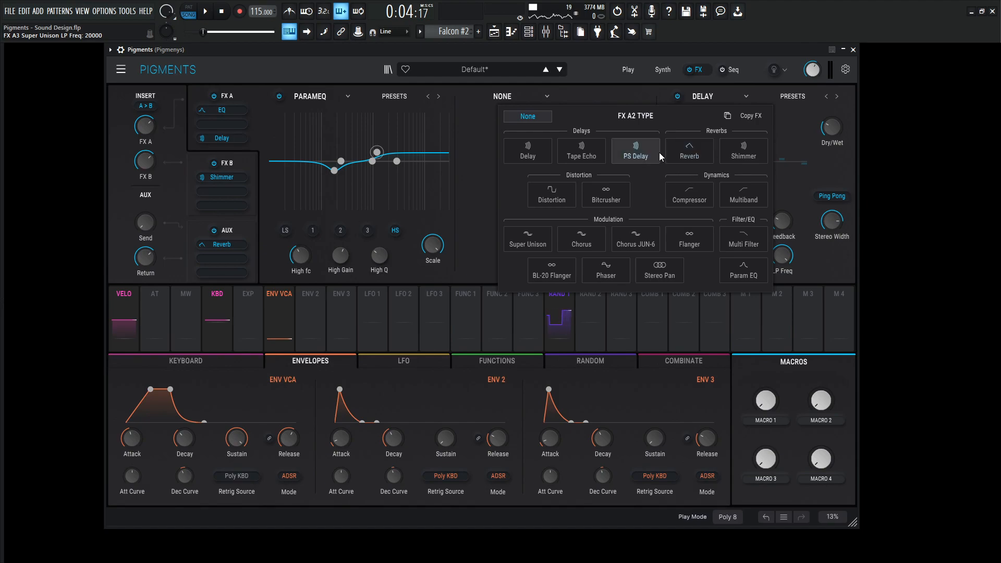
Insert a Compressor in slot FX A2, lowering its threshold and raising output gain.
left_click(688, 193)
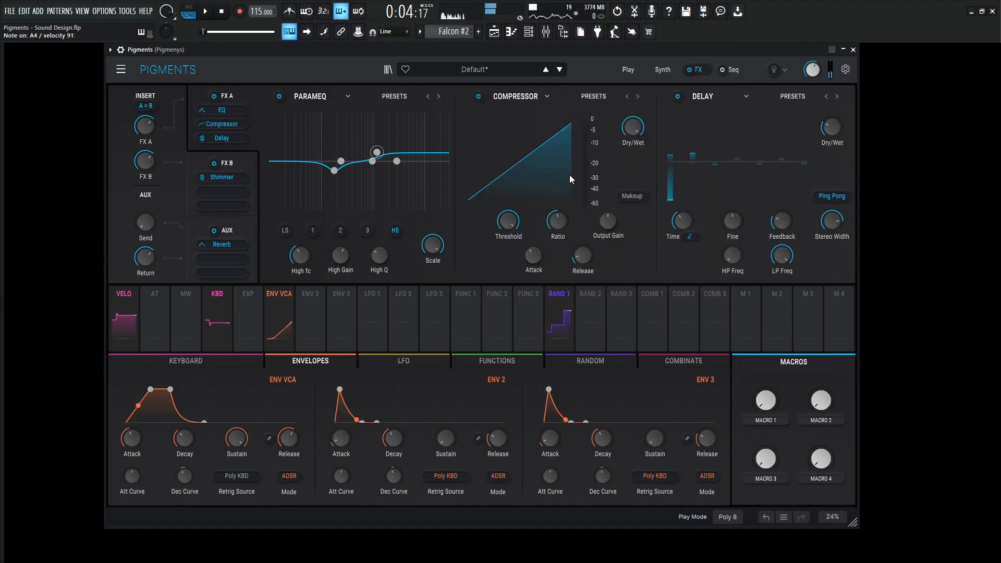
left_click_drag(557, 220, 557, 214)
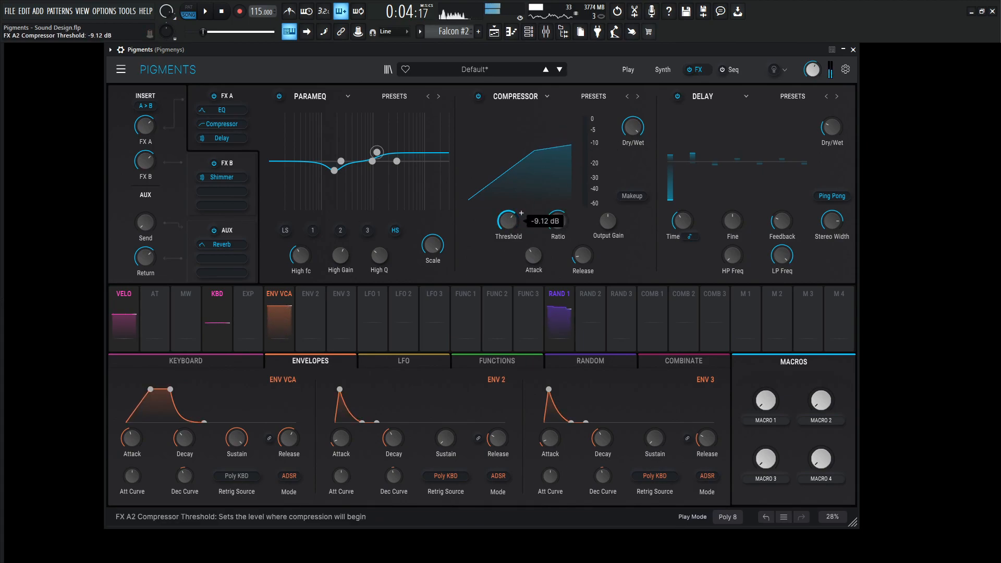
left_click_drag(507, 219, 508, 230)
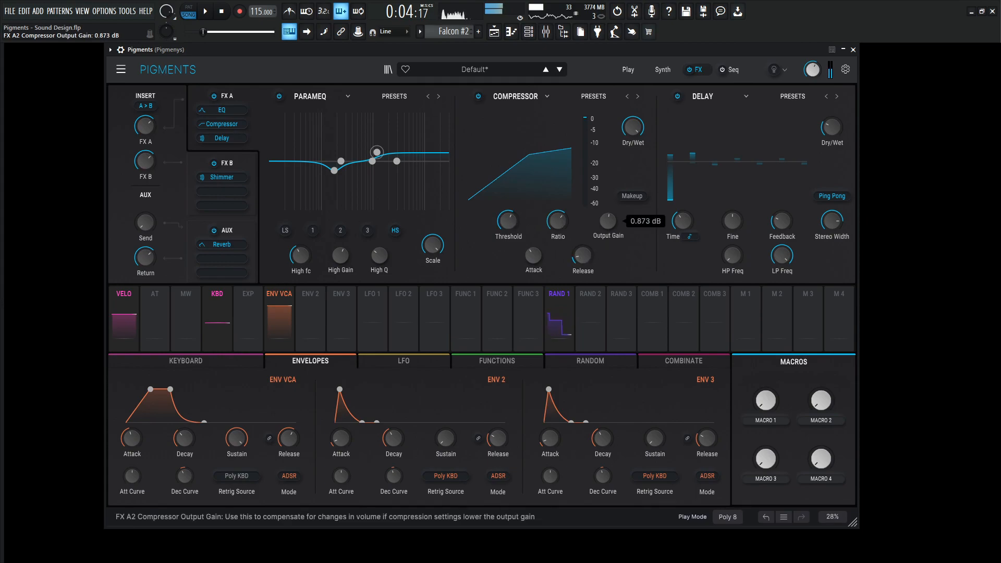
left_click_drag(607, 220, 606, 214)
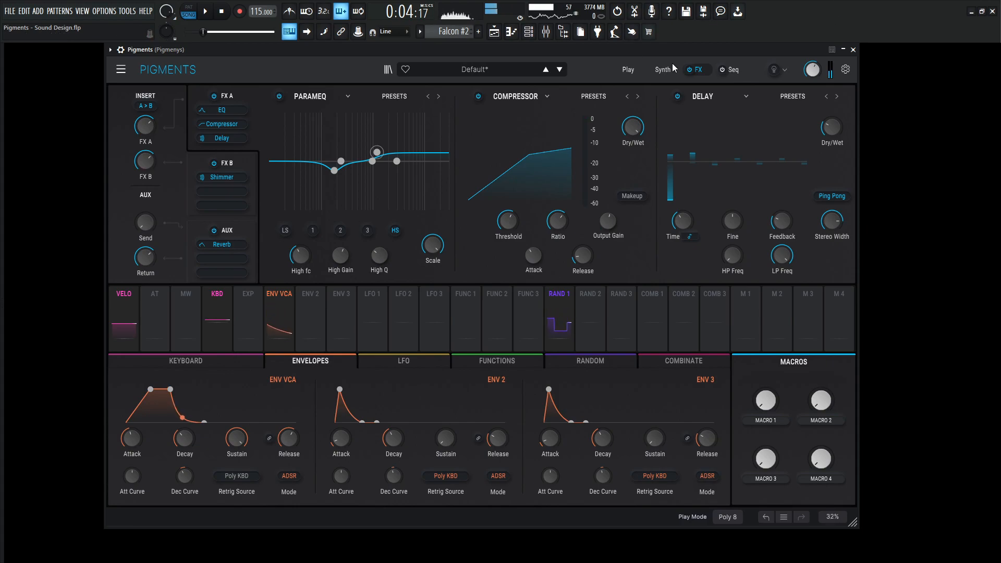
Switch Engine 2's sample effect to Unison, adjust grain density, and randomize grain pitch to about 0.164.
left_click(662, 69)
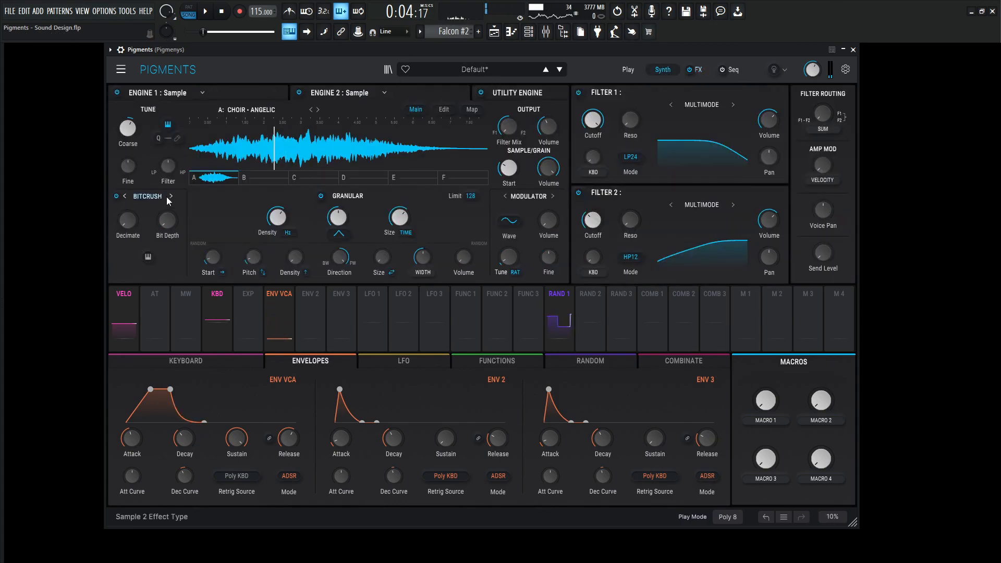
left_click(170, 196)
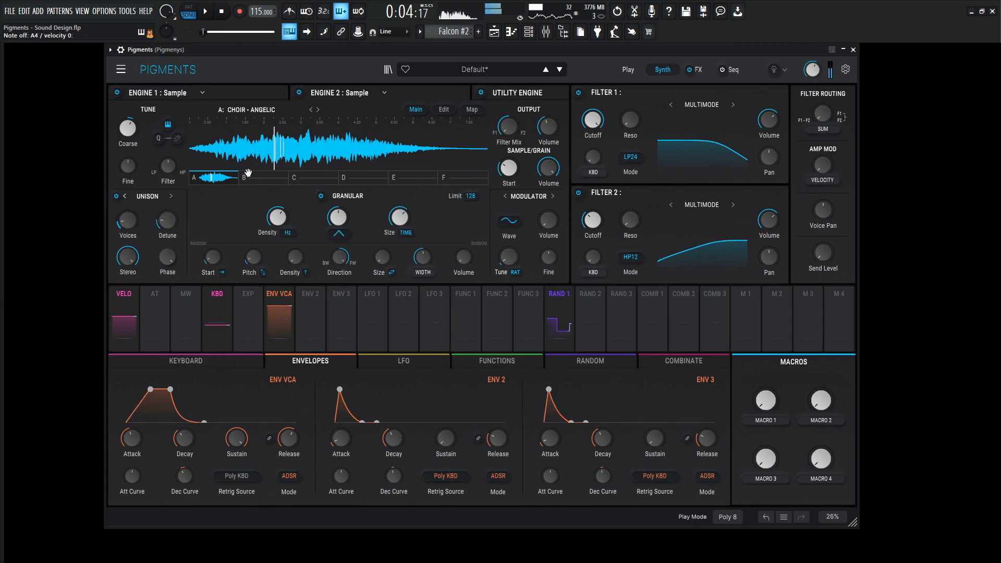
left_click_drag(399, 215, 398, 204)
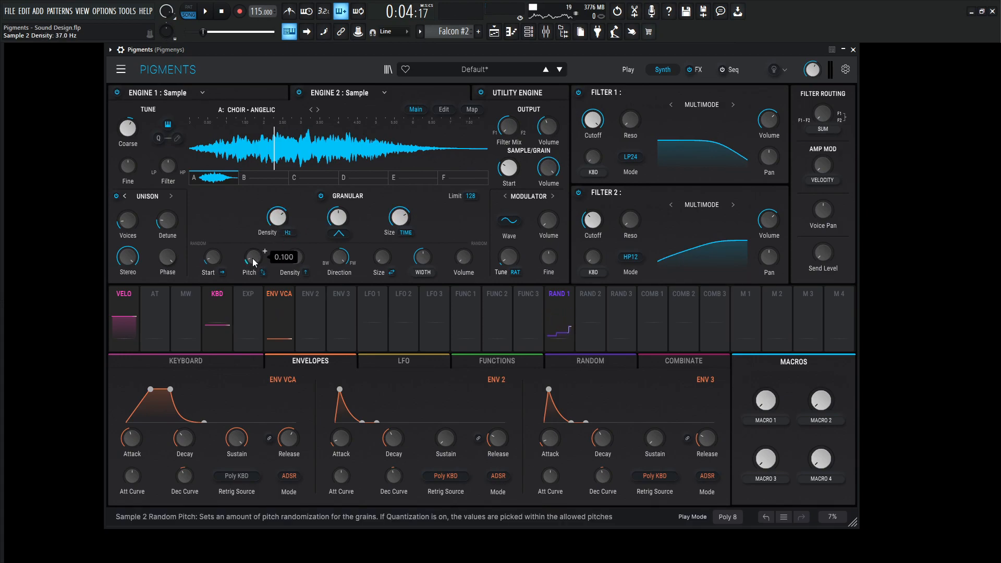
left_click_drag(250, 259, 251, 249)
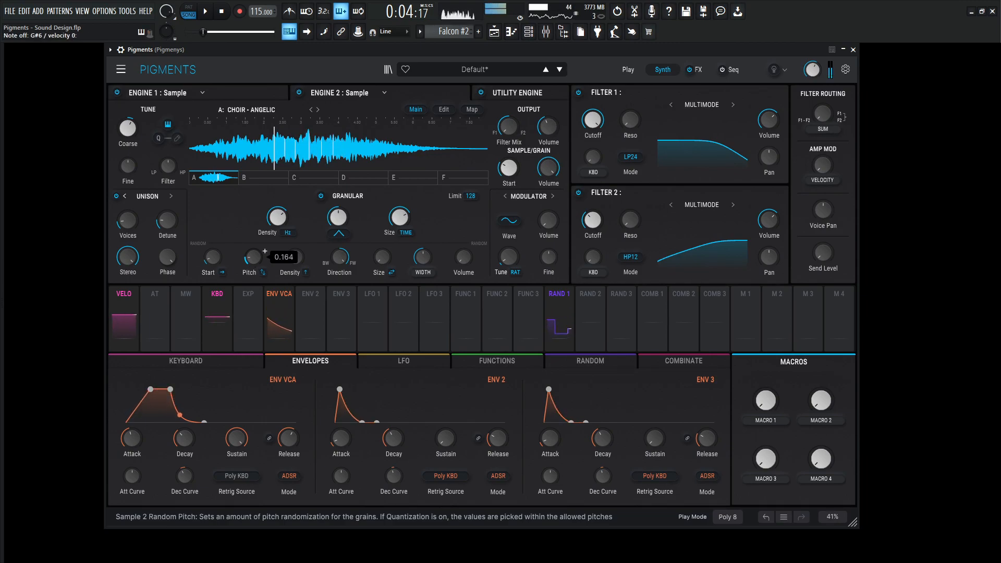
left_click_drag(250, 255, 252, 242)
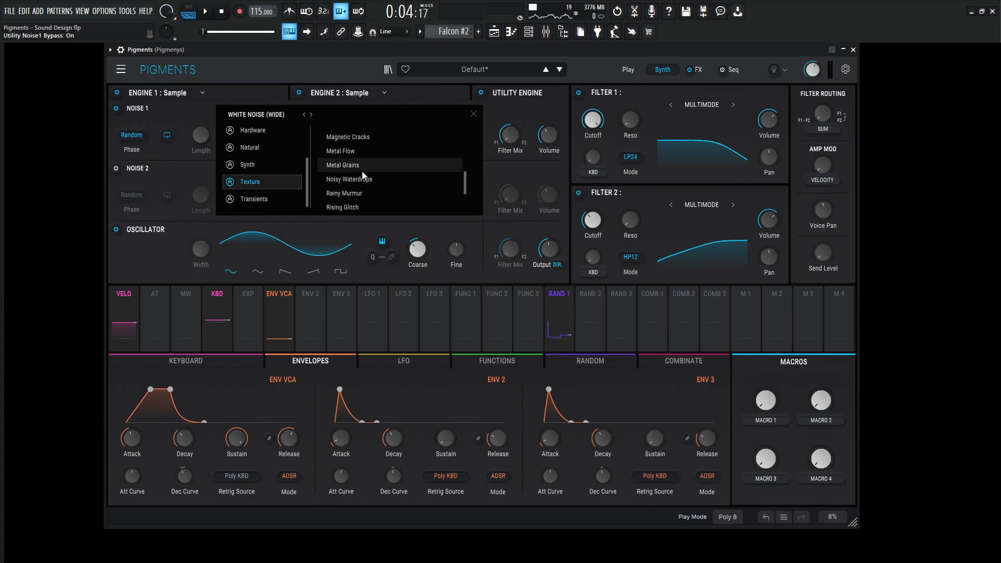
Load the Metal Grains texture into Noise 1 and adjust Noise 2's filter mix.
left_click(342, 165)
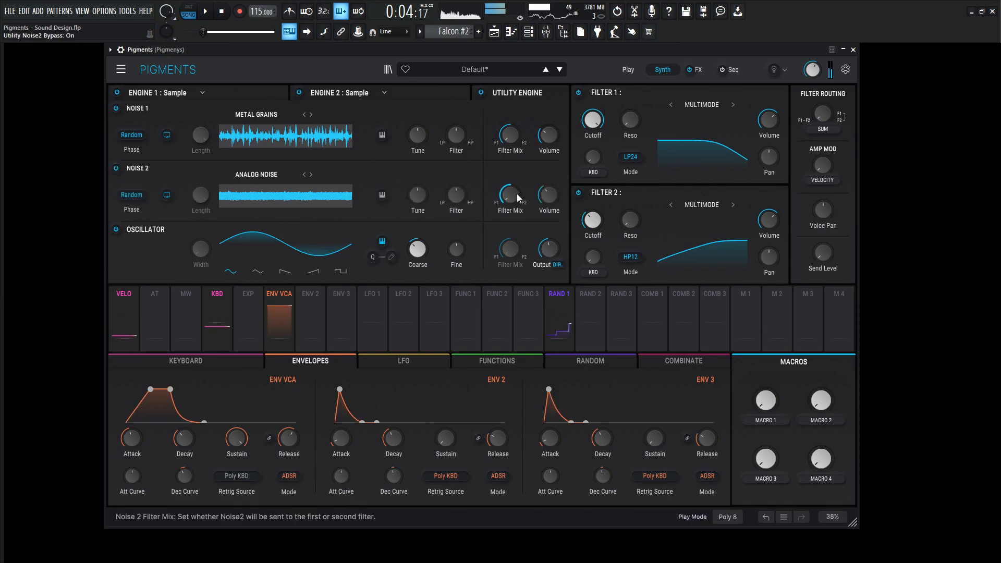
left_click_drag(547, 194, 547, 202)
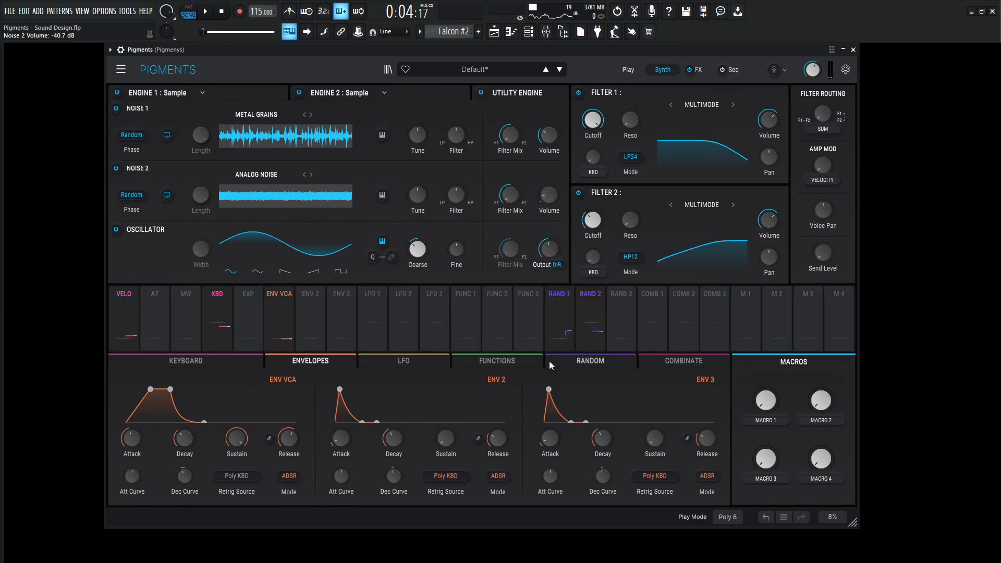
Set Random 2 to clock retrigger at an unsynced rate of about 16.8 Hz.
left_click(589, 361)
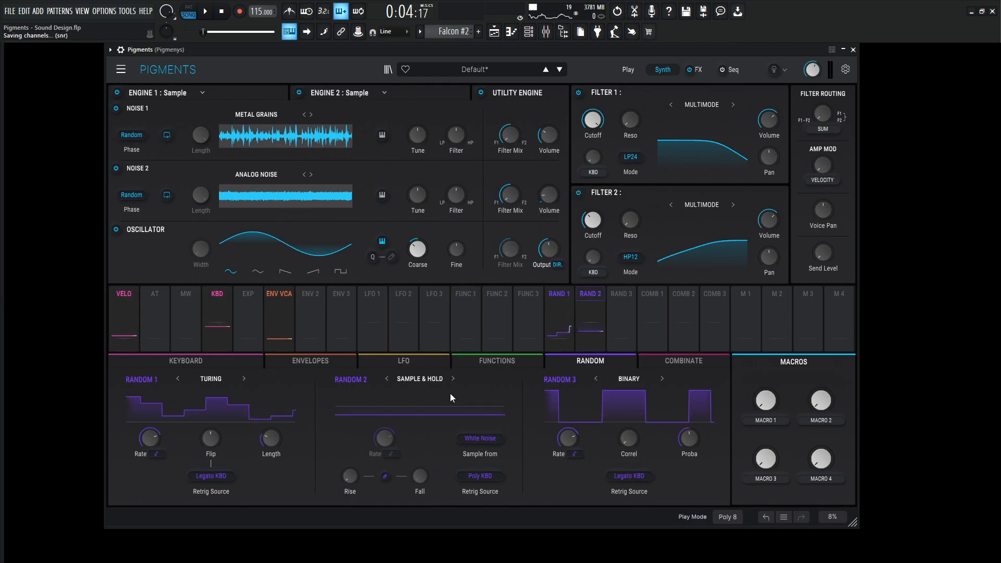
left_click(419, 379)
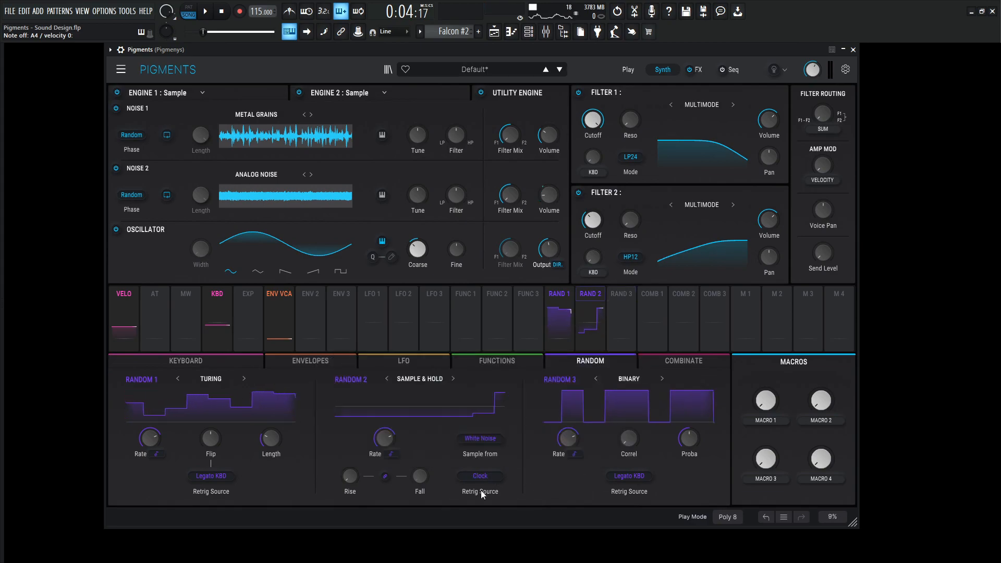
left_click_drag(384, 439, 386, 428)
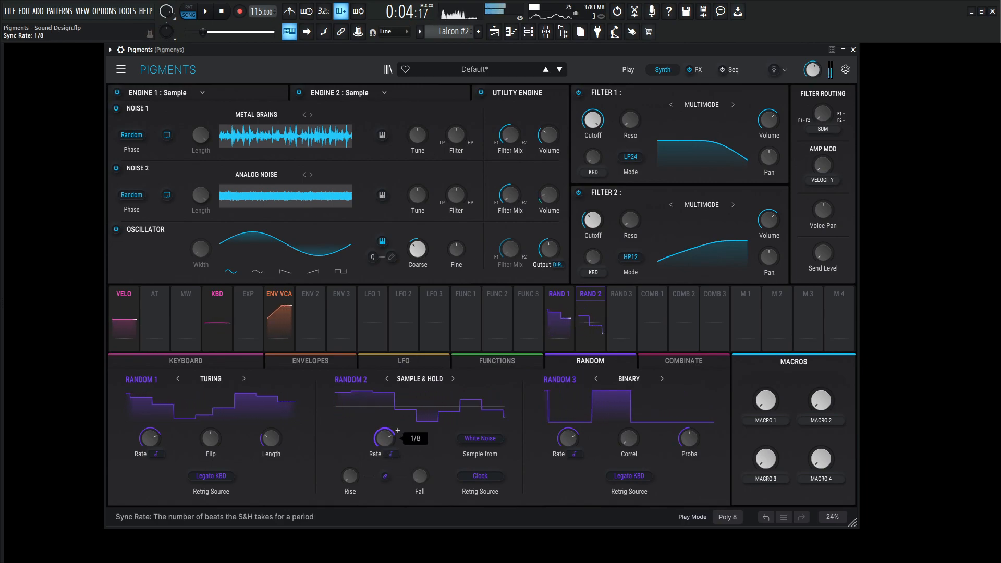
left_click_drag(383, 438, 384, 421)
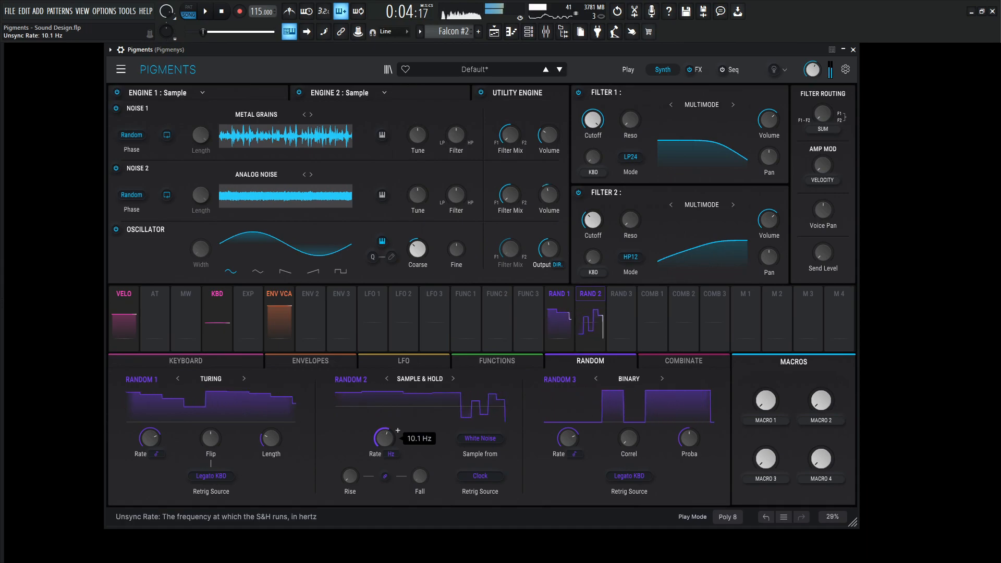
left_click_drag(384, 439, 396, 424)
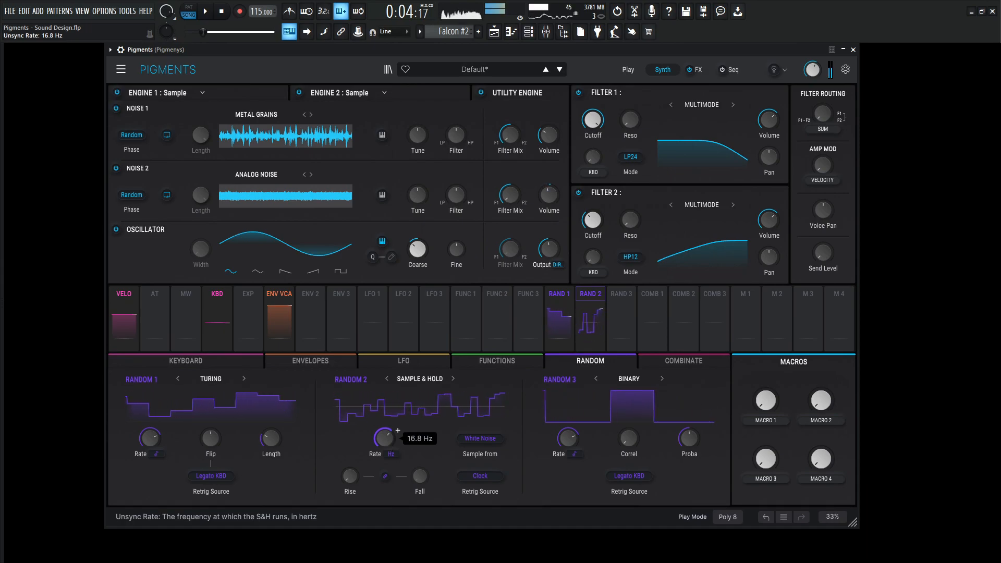
left_click_drag(385, 438, 388, 434)
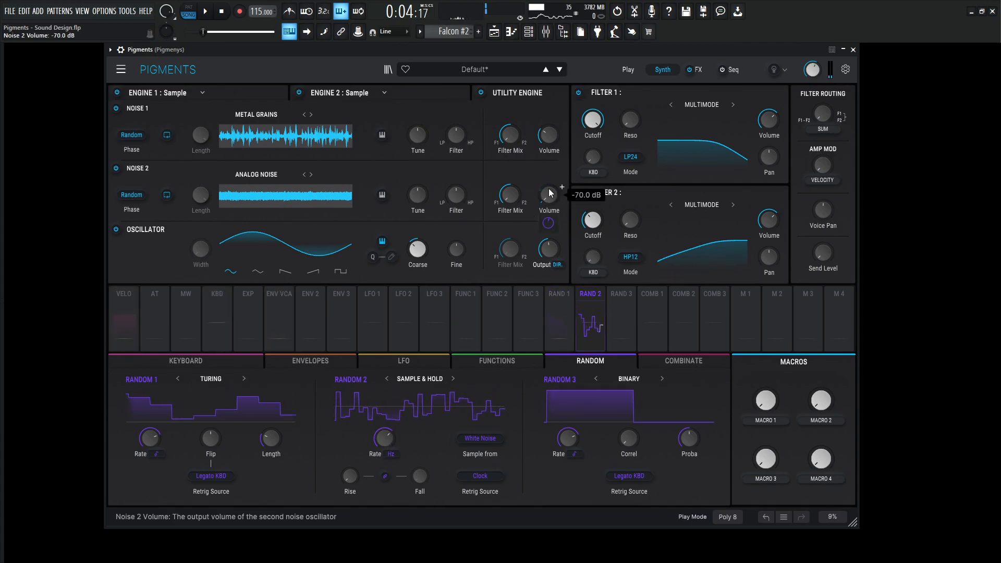
Raise the Noise 2 volume from -70 dB to about -38 dB.
left_click_drag(548, 193, 548, 179)
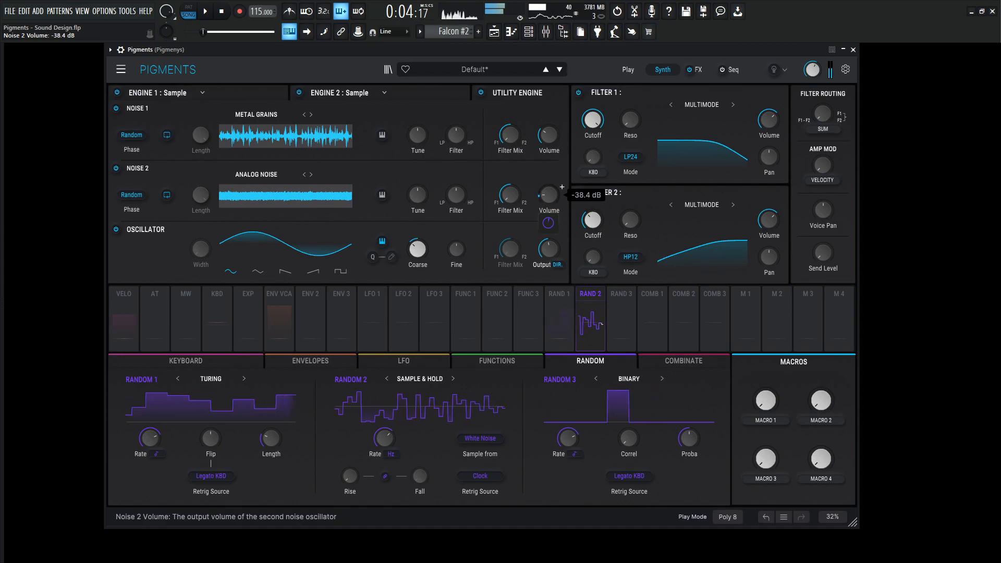
left_click_drag(547, 194, 553, 191)
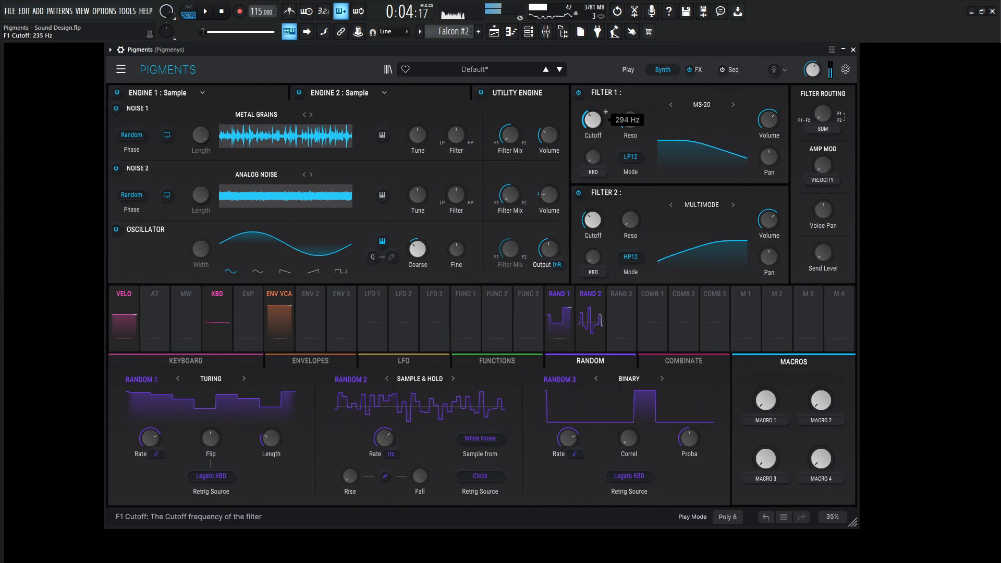
Lower the MS-20 LP12 Filter 1 cutoff to roughly 290 Hz.
left_click_drag(591, 120, 592, 96)
type("cuto")
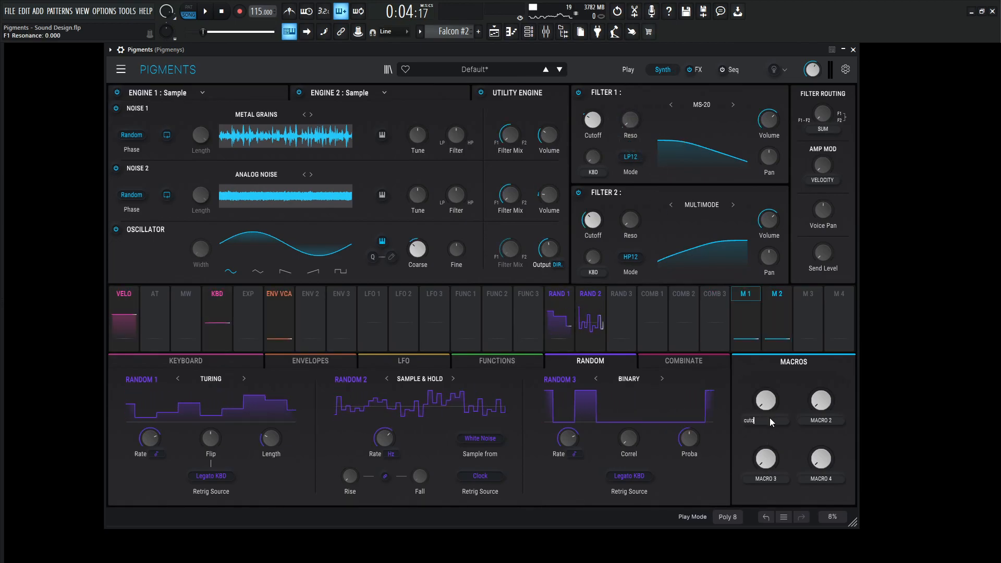
Name macros CUTOFF, RES and SUB, and route SUB to the sub oscillator volume.
left_click(777, 298)
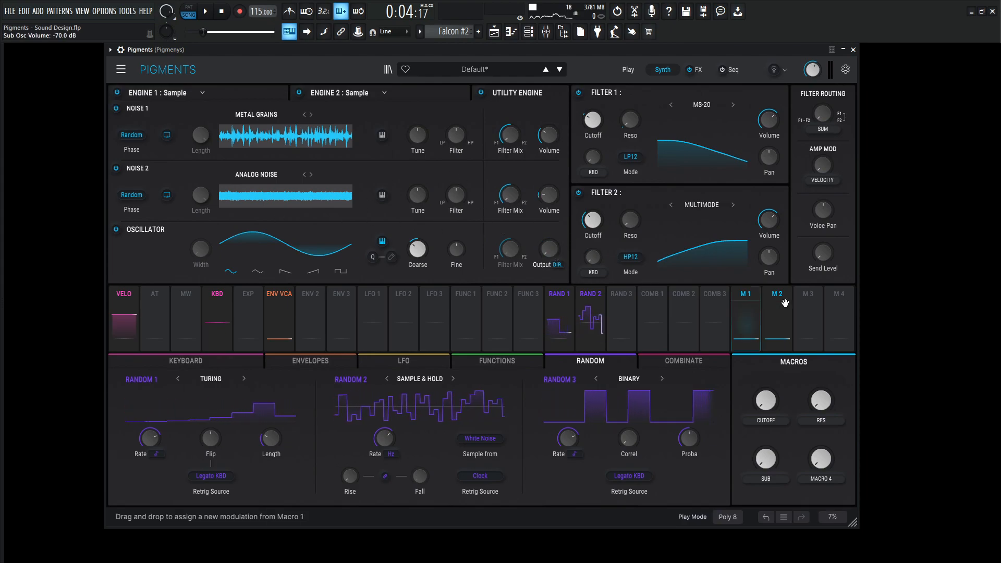
left_click(544, 32)
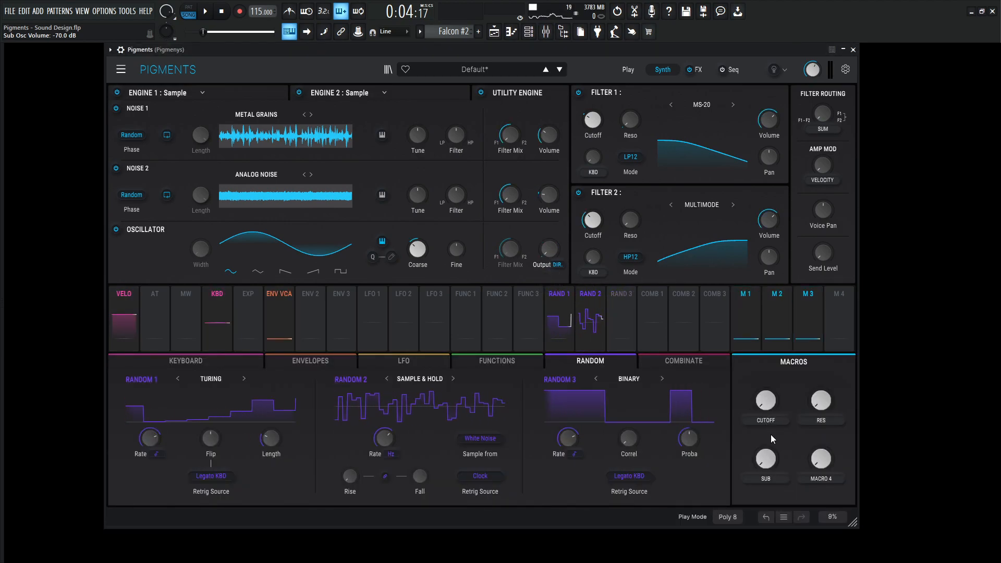
left_click_drag(766, 458, 765, 447)
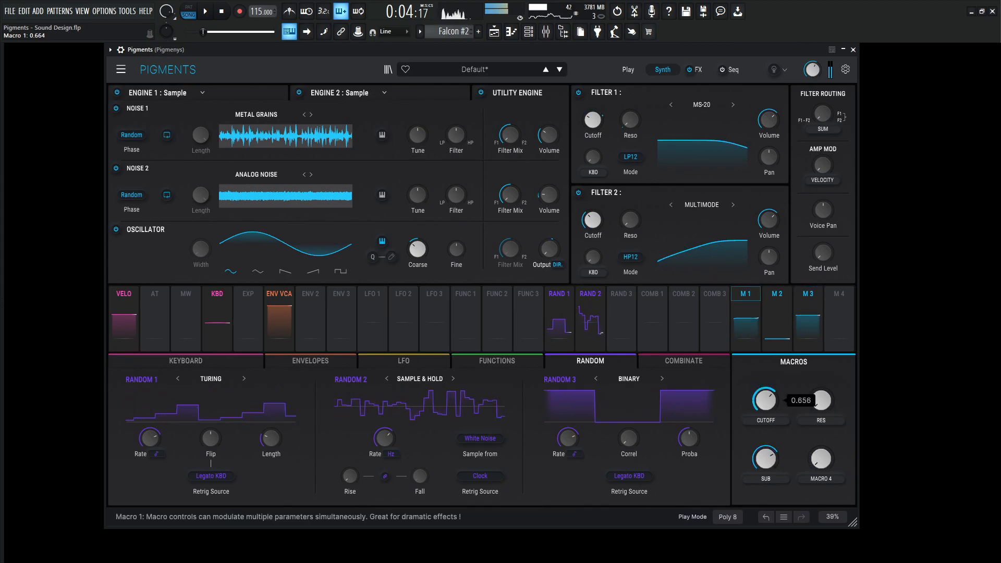
Test the CUTOFF and SUB macros and lower Noise 1 volume to about -26 dB.
left_click_drag(764, 401, 765, 421)
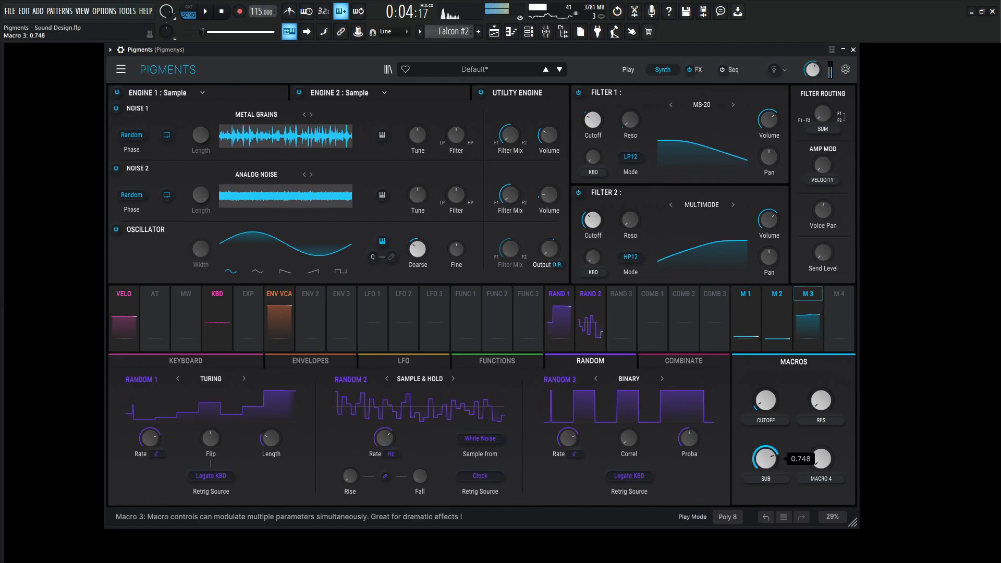
left_click_drag(764, 458, 765, 475)
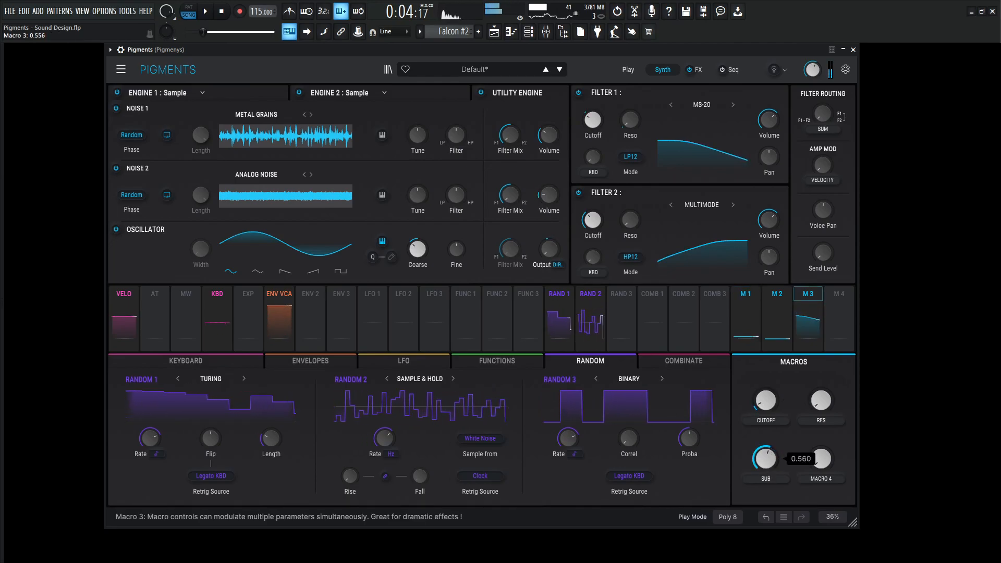
left_click_drag(765, 457, 766, 443)
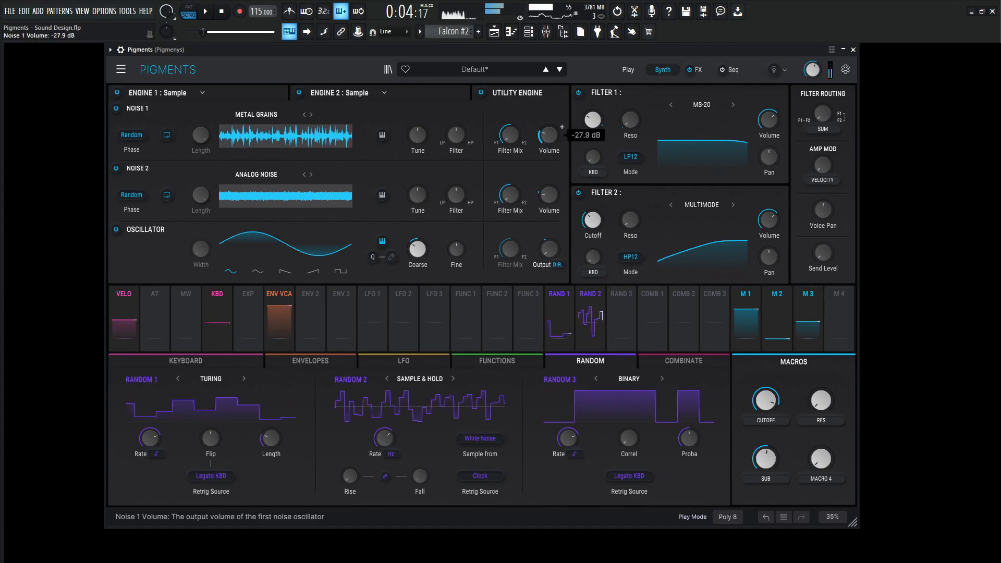
left_click_drag(548, 134, 551, 139)
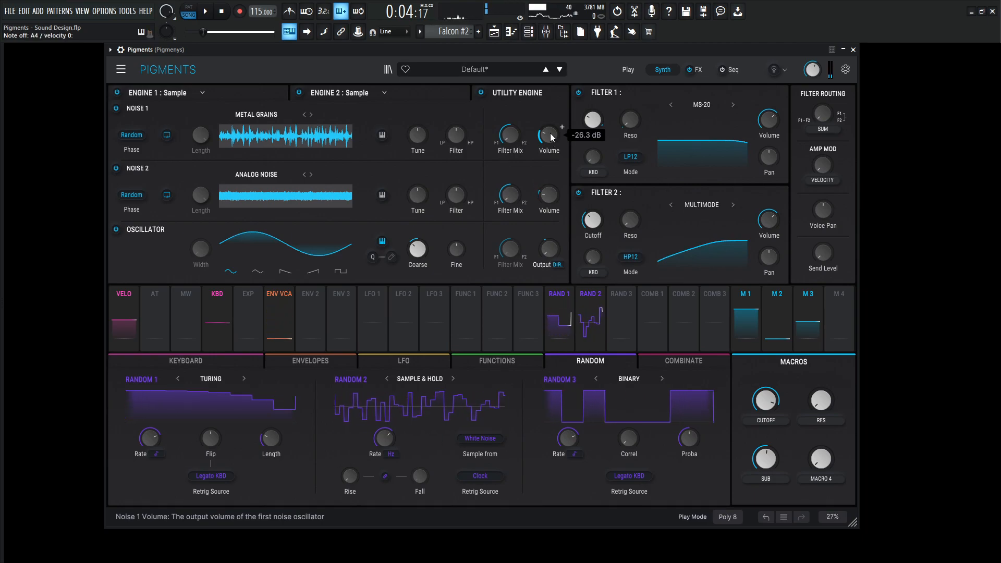
Show Shimmer on FX B, name Macro 4 FX, and adjust master volume.
left_click(700, 71)
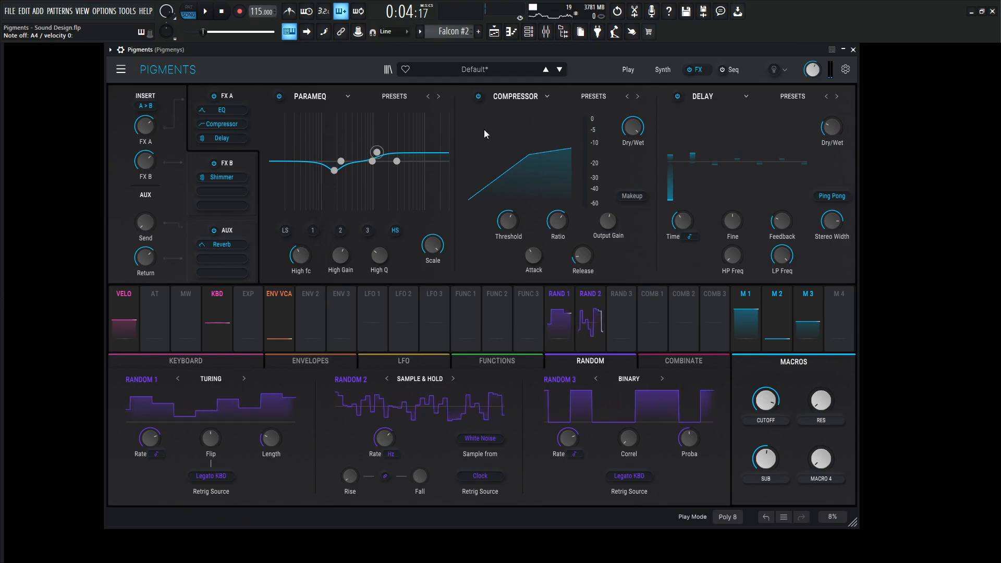
left_click(225, 163)
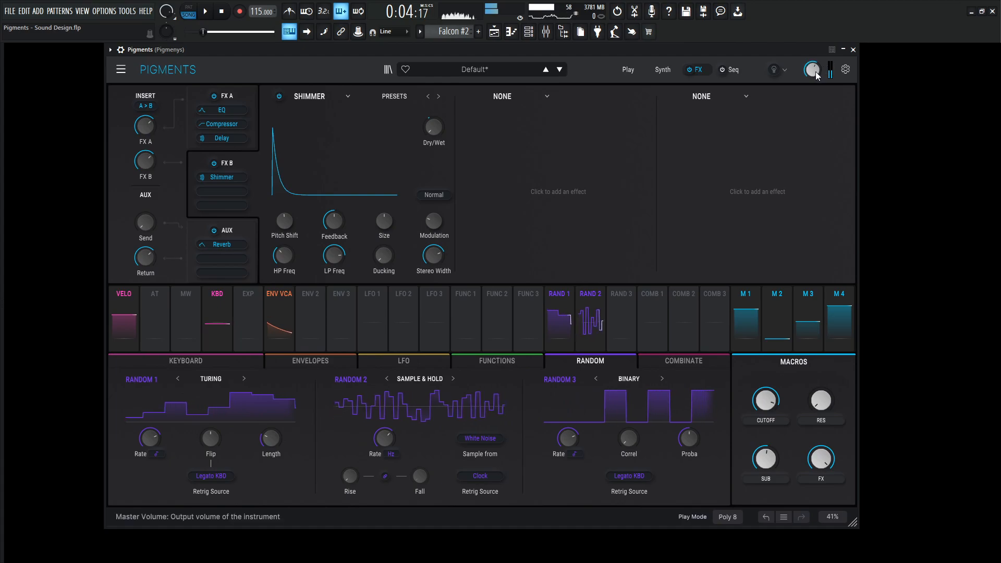
left_click_drag(812, 69, 812, 77)
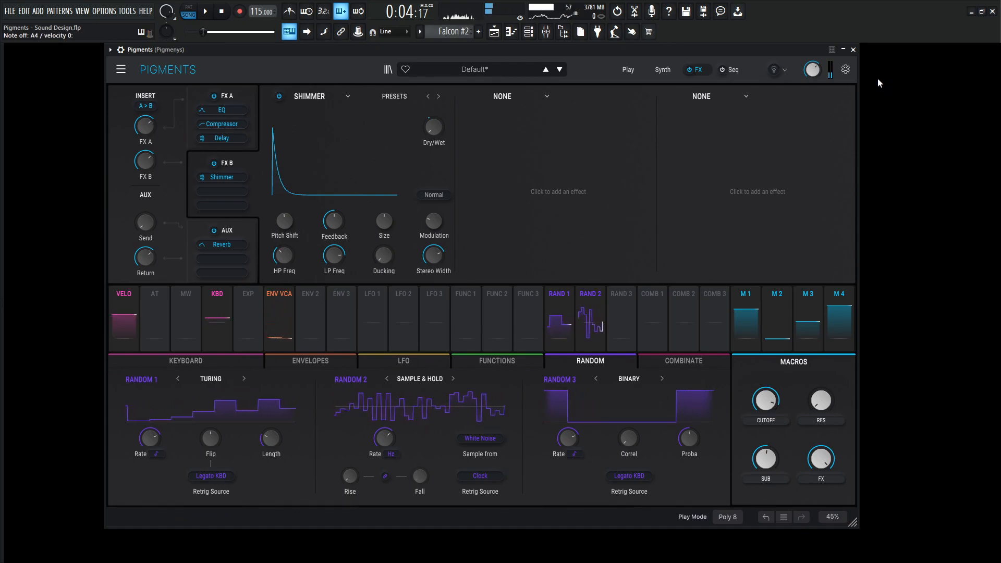
Return to the Synth page and try out the RES macro.
left_click(662, 69)
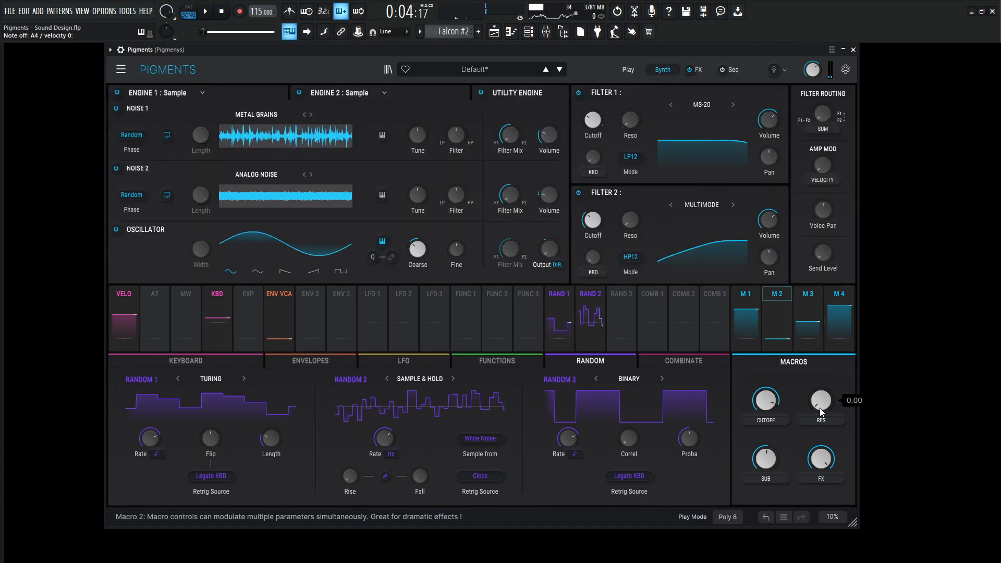
left_click_drag(822, 400, 821, 393)
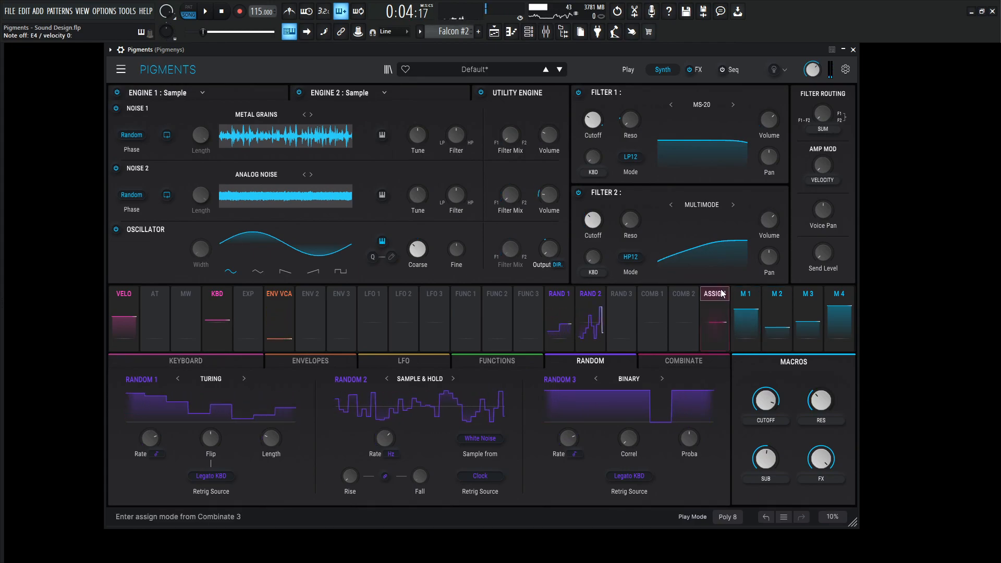
mouse_move(373, 319)
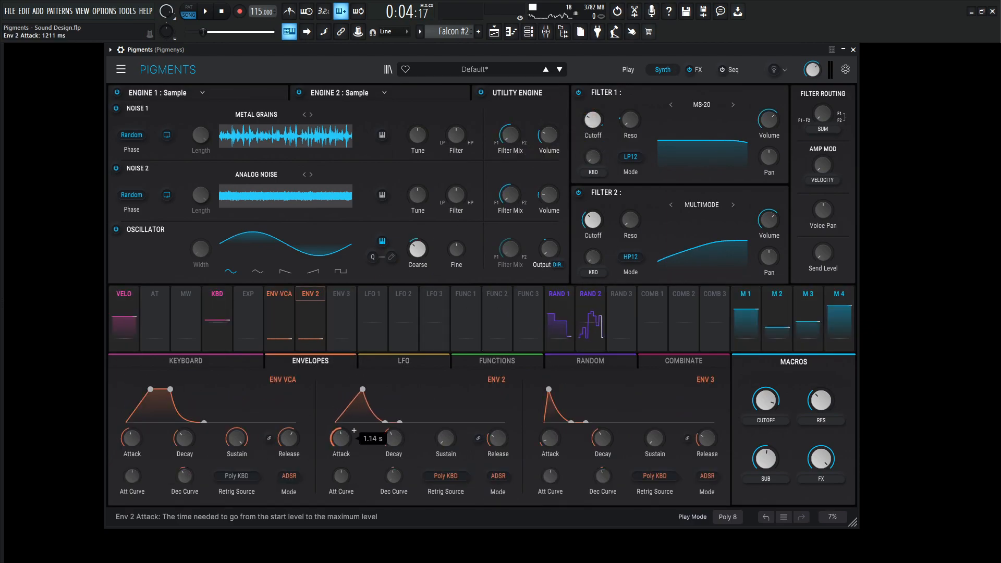
Set Env 2 attack ~1.1 s and release ~1.5 s, route it to F1 Cutoff, test CUTOFF.
left_click_drag(498, 439, 497, 428)
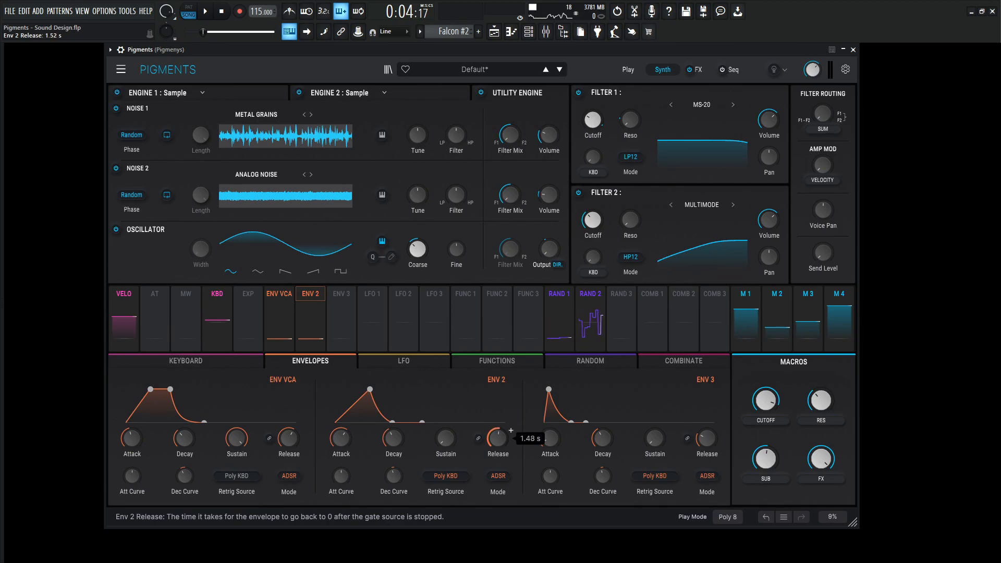
left_click_drag(445, 439, 444, 447)
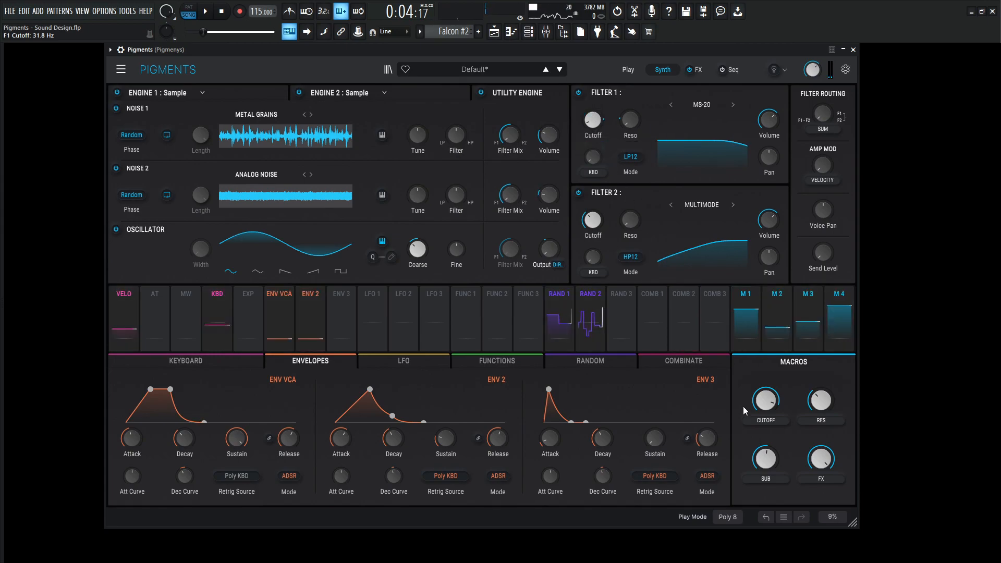
left_click_drag(765, 399, 765, 392)
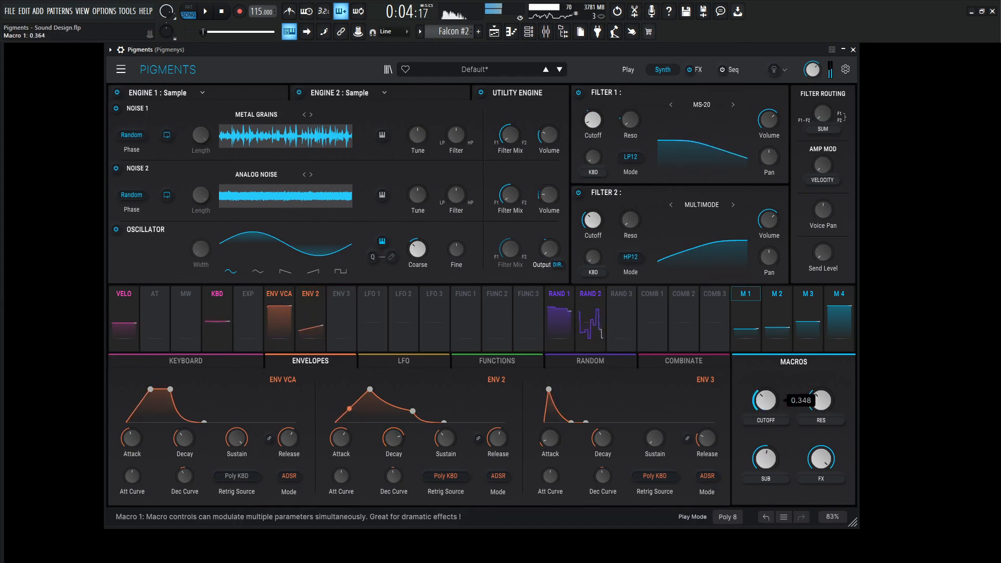
left_click_drag(765, 401, 764, 399)
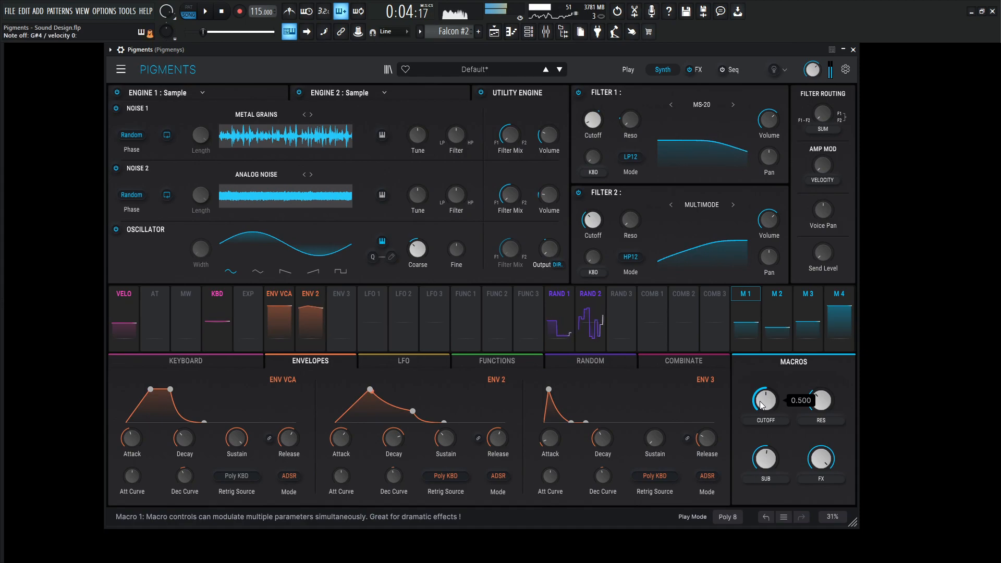